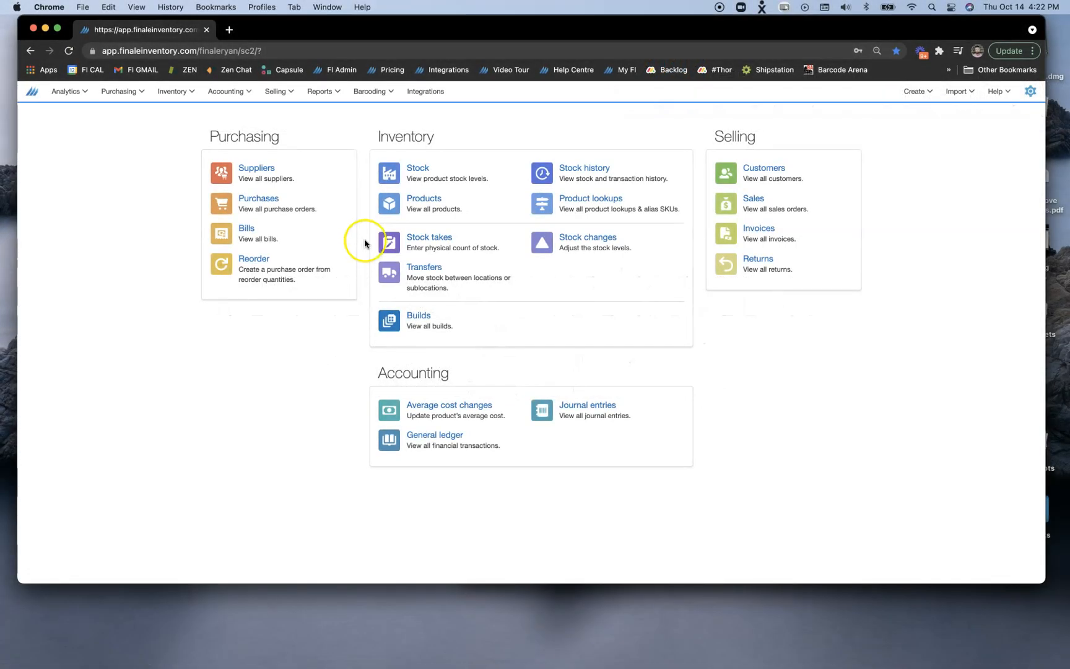
# Step: View Red Wagon (100059) in the stock list: 10 on order, none on hand
pyautogui.click(418, 168)
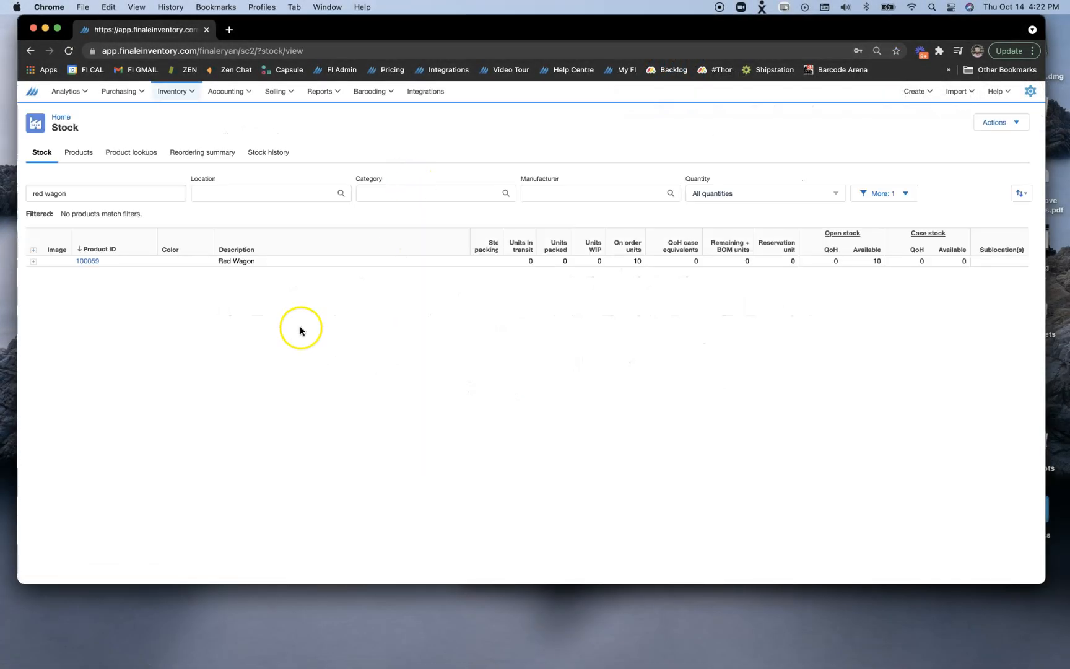
pyautogui.moveTo(291, 178)
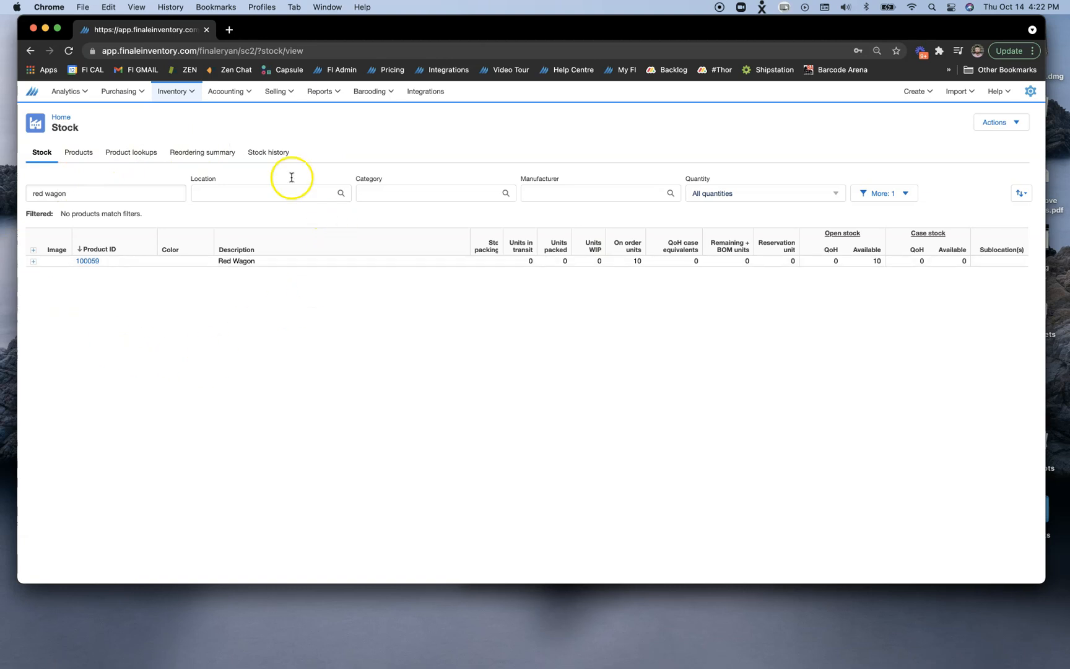
pyautogui.moveTo(232, 320)
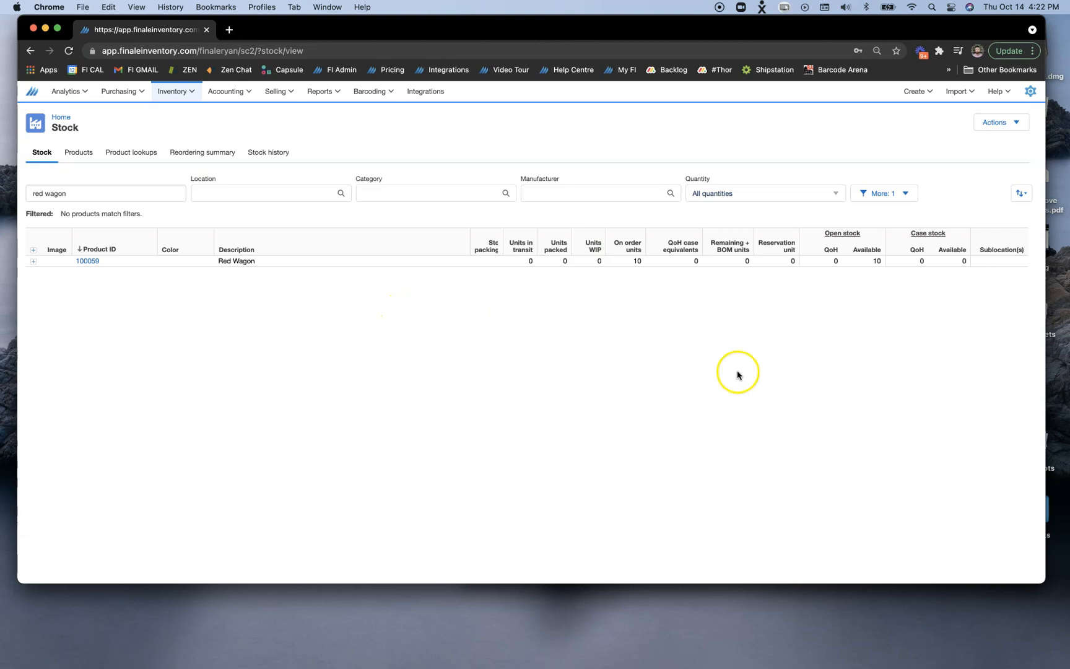
pyautogui.moveTo(678, 310)
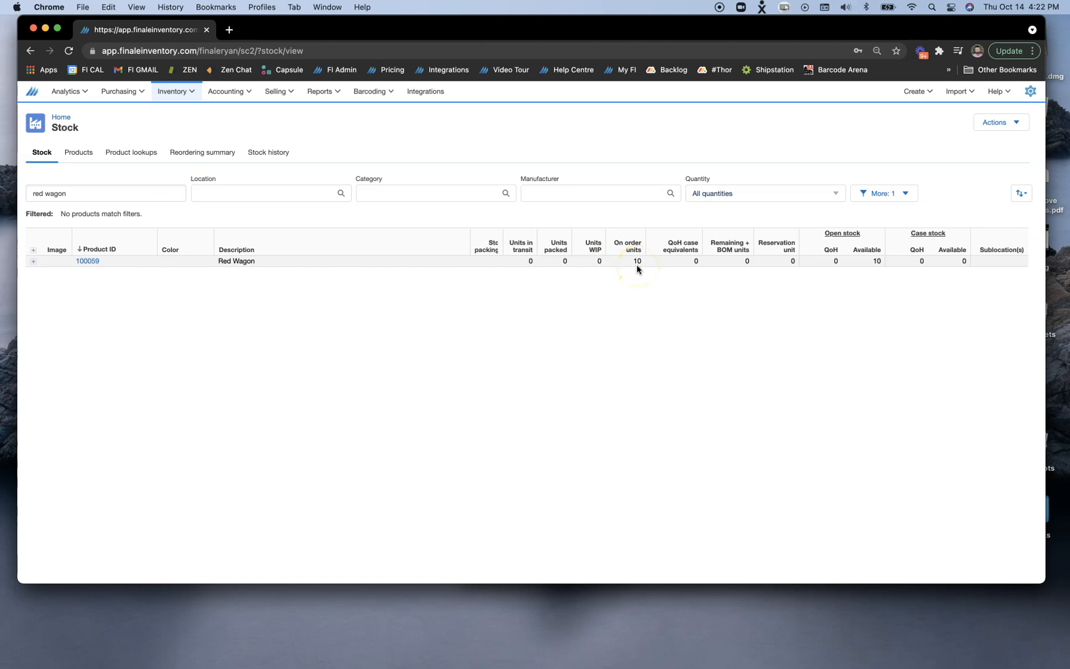
pyautogui.moveTo(992, 152)
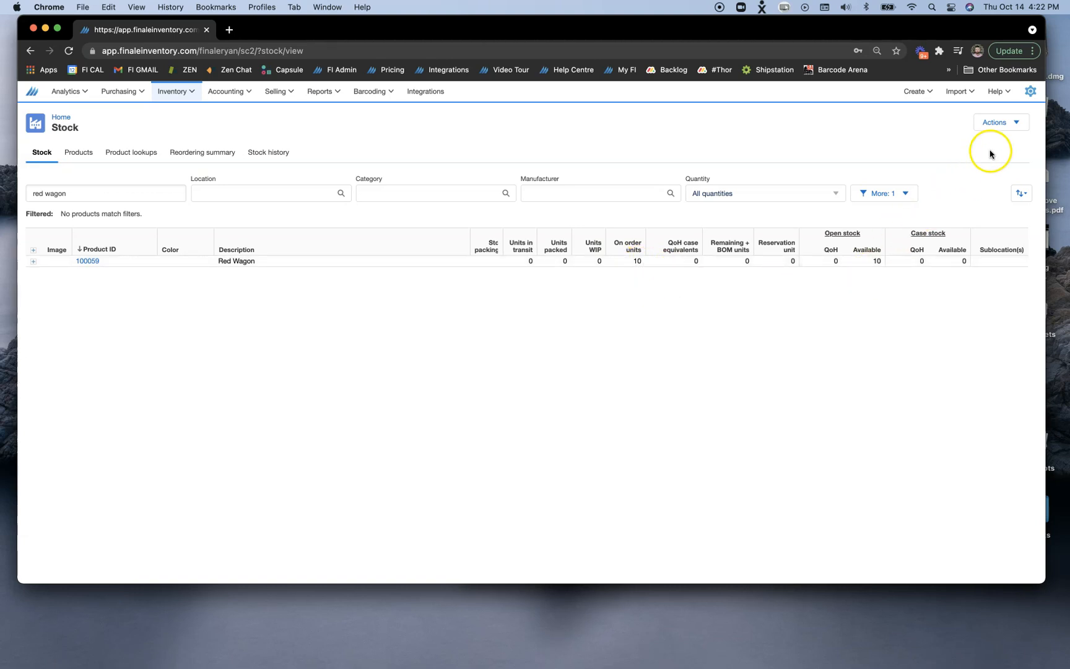
pyautogui.click(1031, 91)
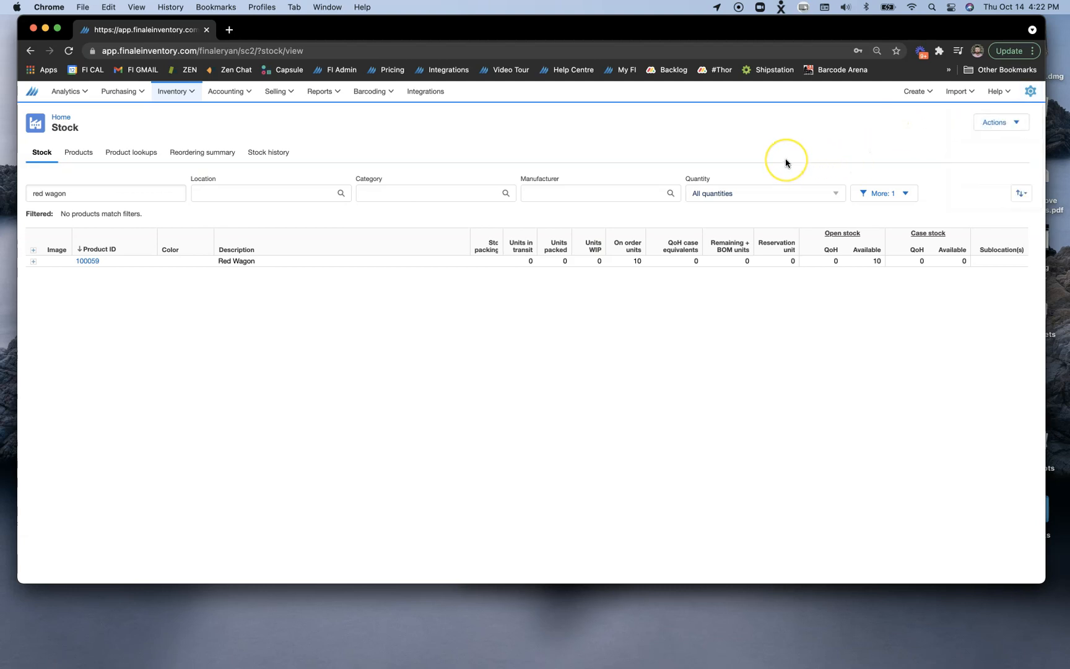
pyautogui.moveTo(786, 163)
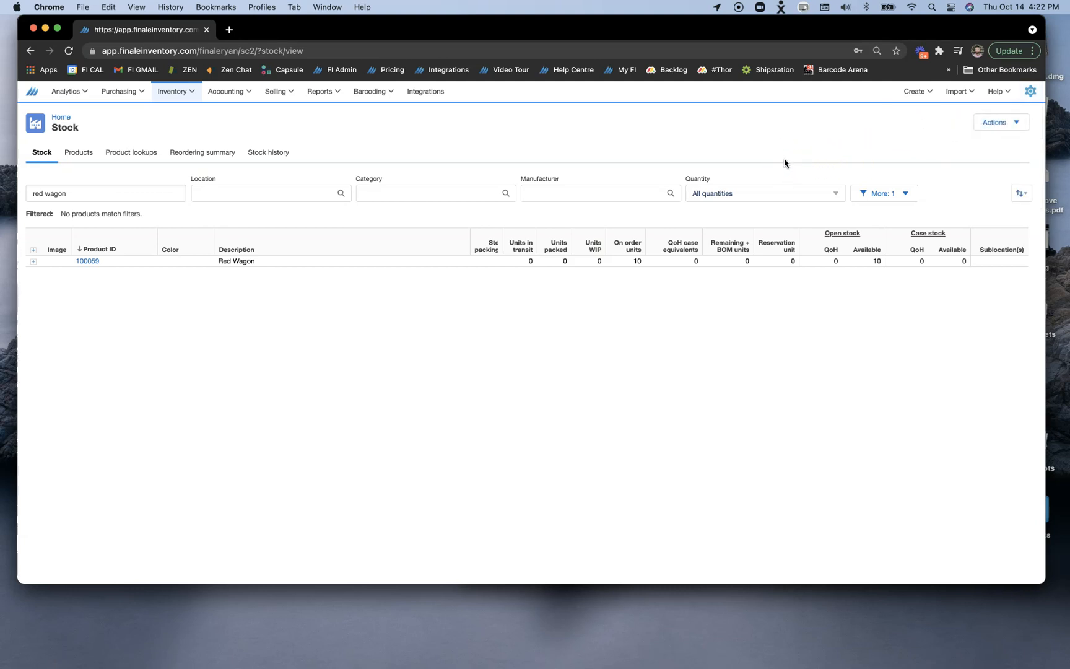
pyautogui.moveTo(412, 172)
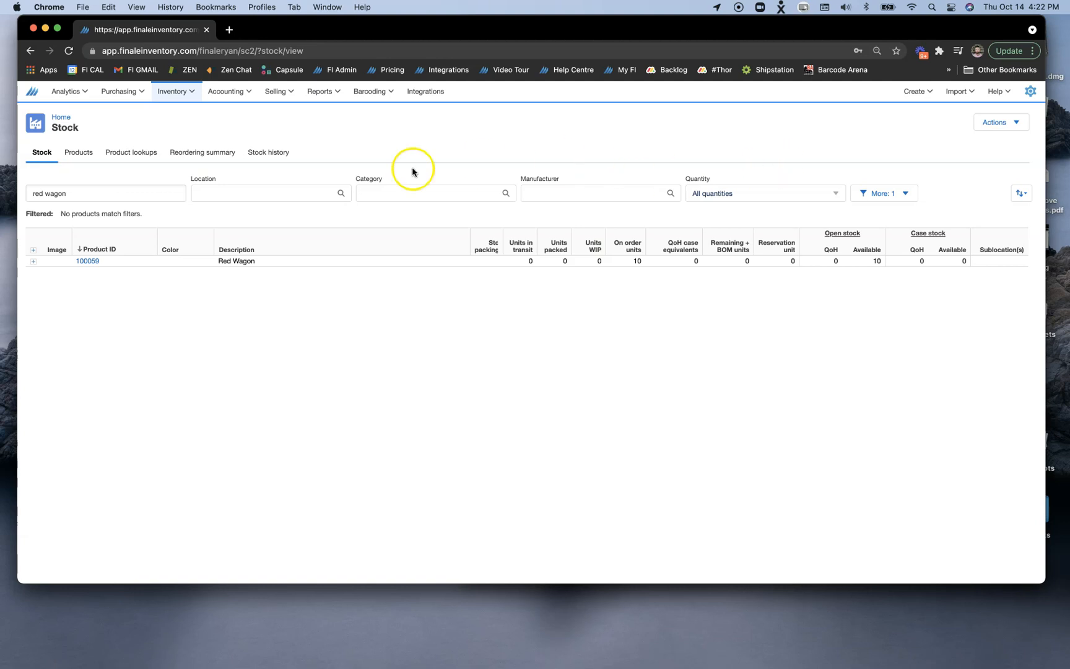
pyautogui.moveTo(172, 147)
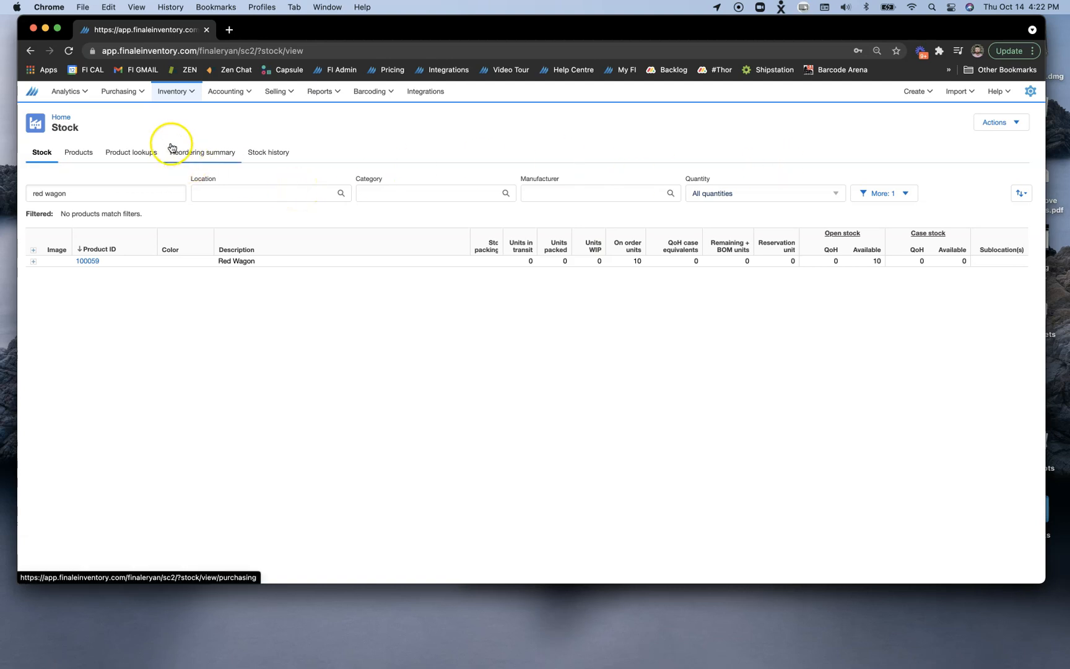
# Step: Open purchase order 102365 from John Doe for 10 Red Wagons
pyautogui.click(119, 91)
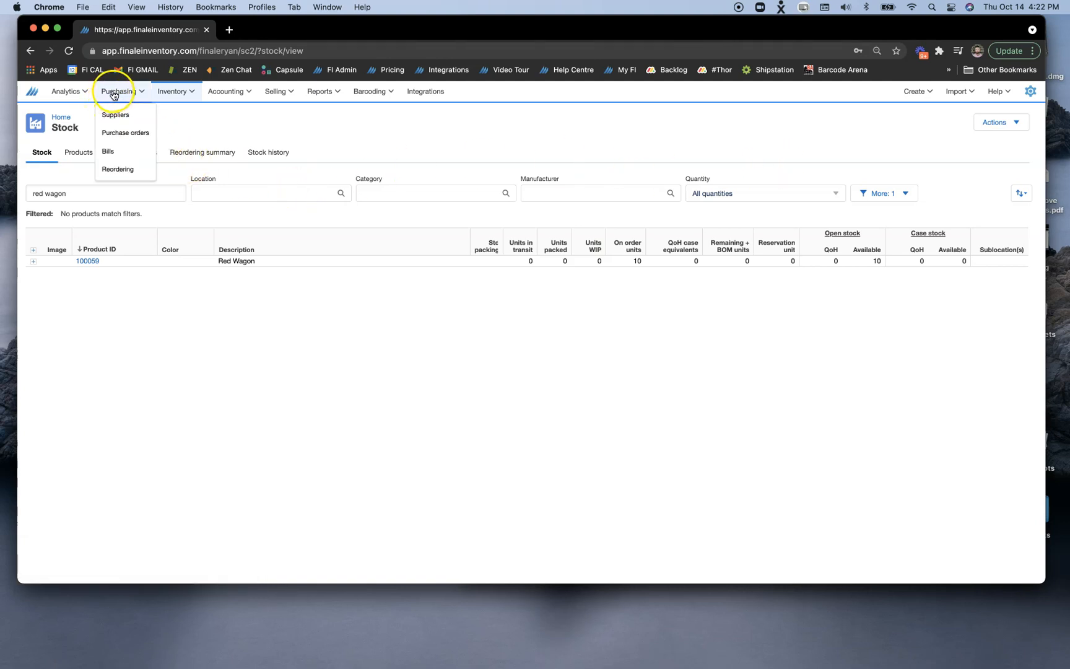
pyautogui.click(126, 133)
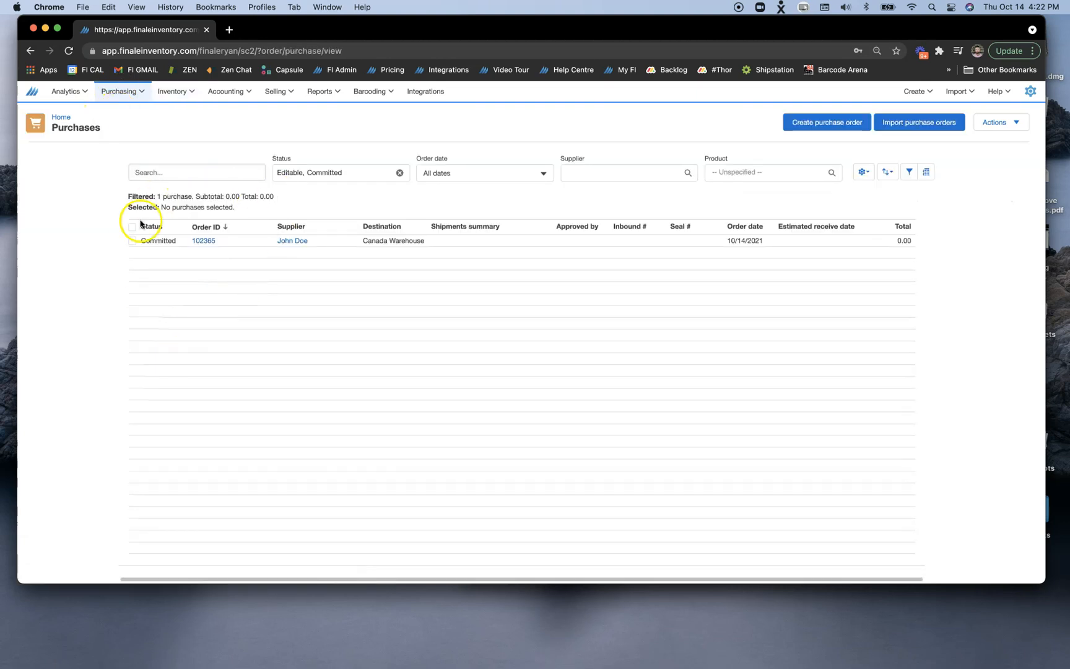
pyautogui.click(203, 240)
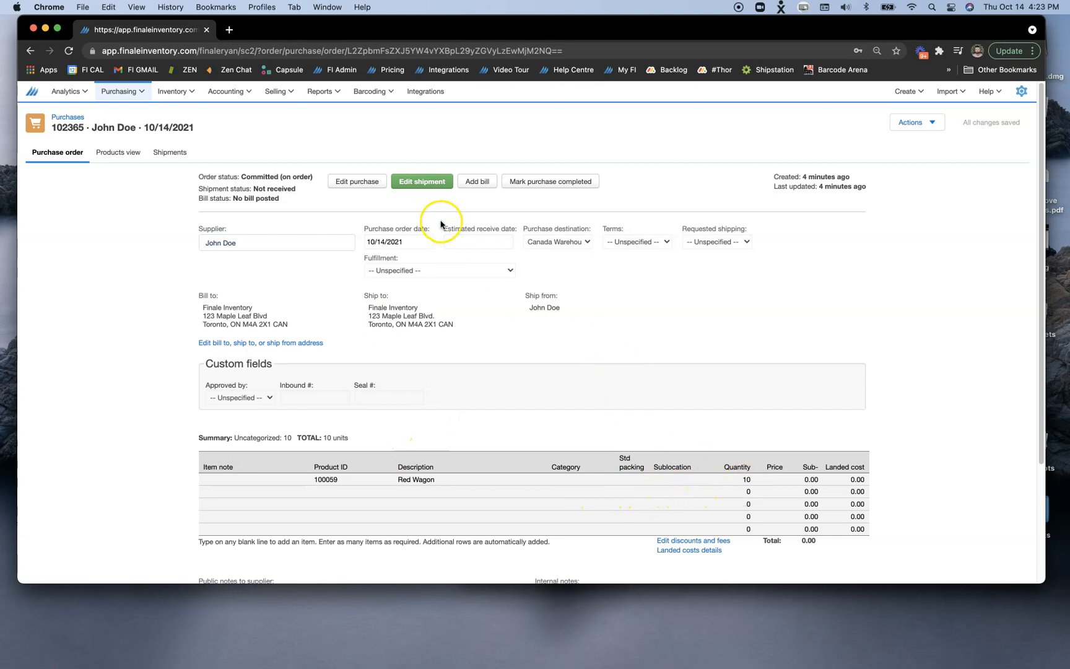
# Step: Receive shipment 102365-1 of 10 Red Wagons into sublocation A1
pyautogui.click(421, 181)
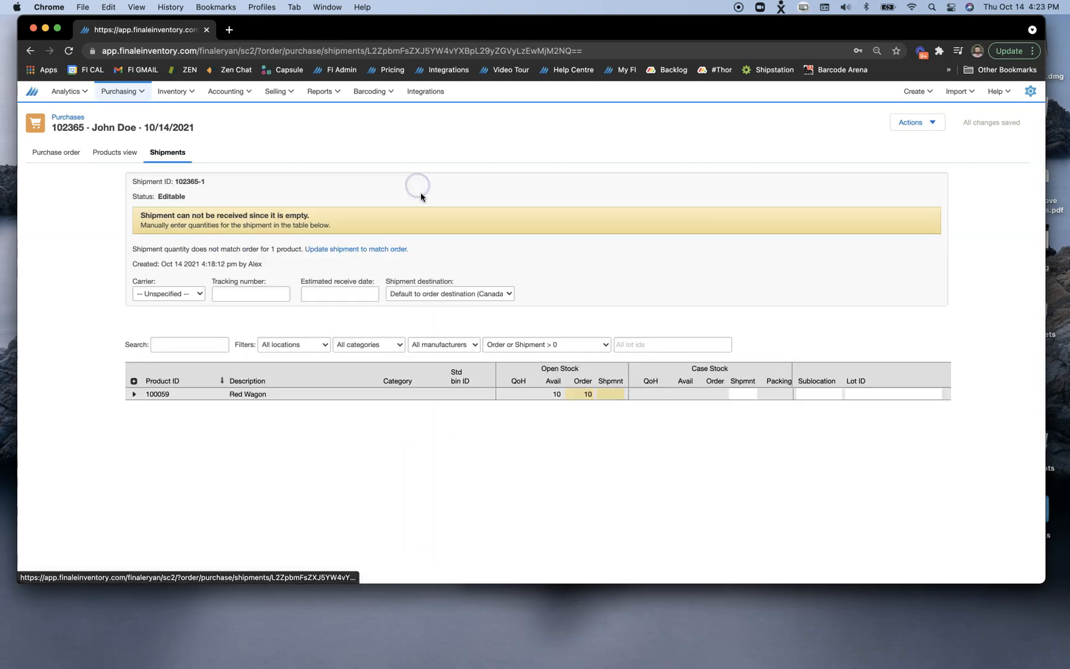
pyautogui.click(355, 248)
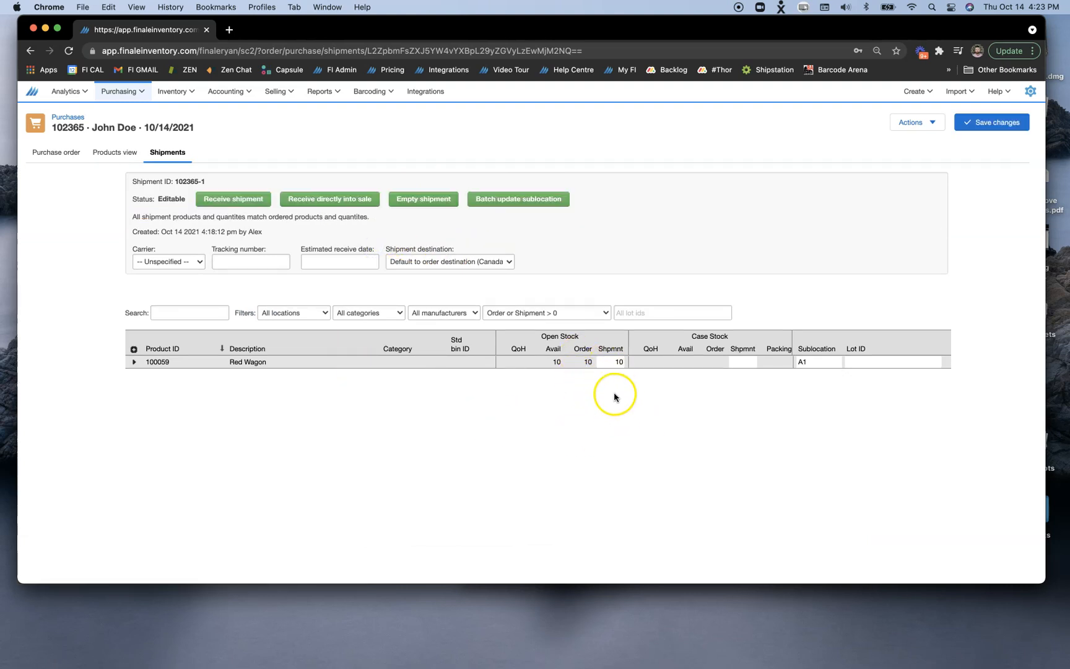
pyautogui.moveTo(245, 239)
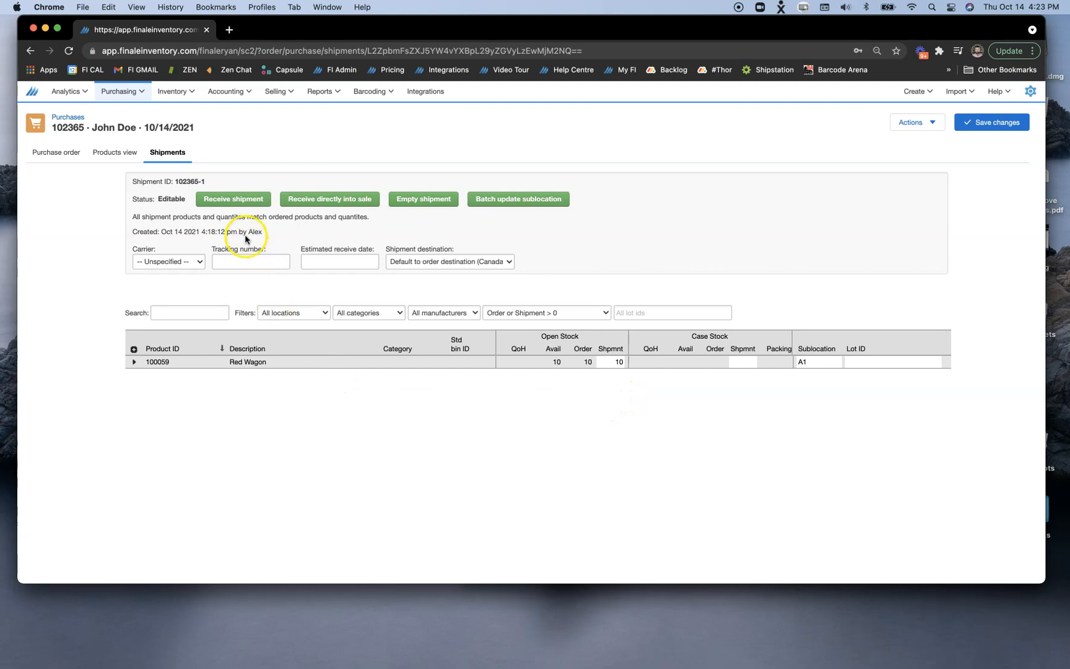
pyautogui.click(232, 199)
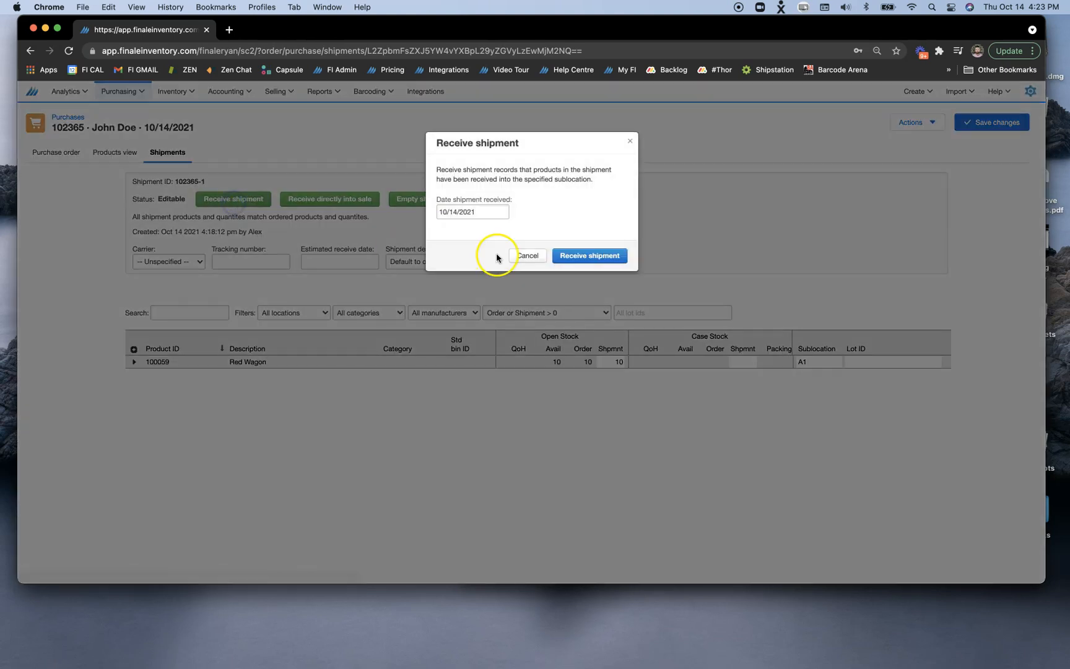
pyautogui.click(589, 255)
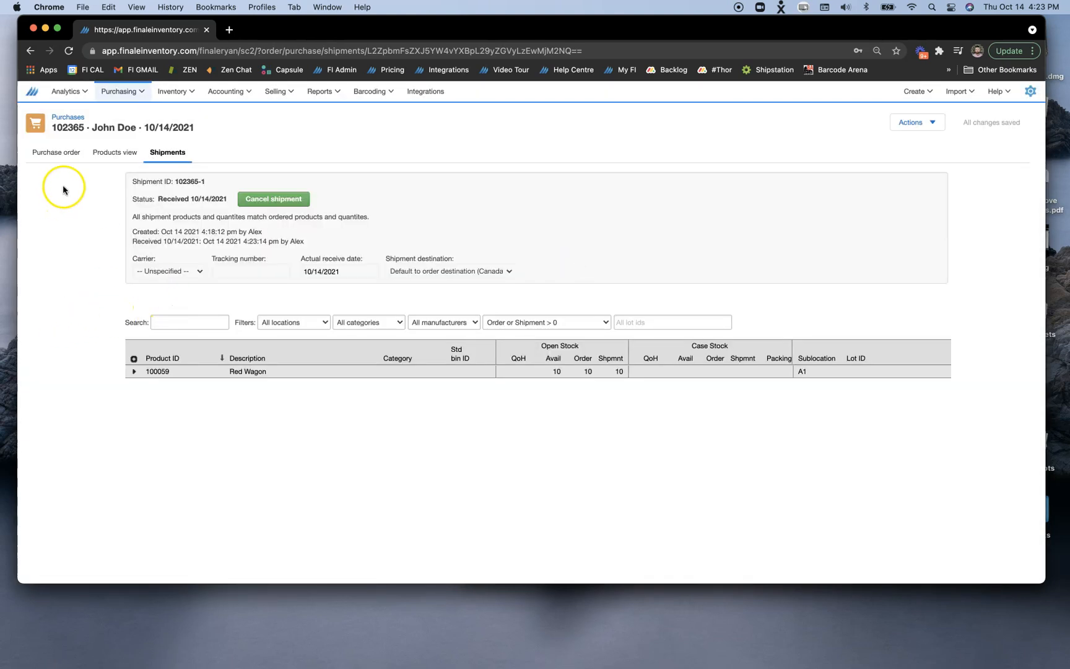
pyautogui.click(57, 152)
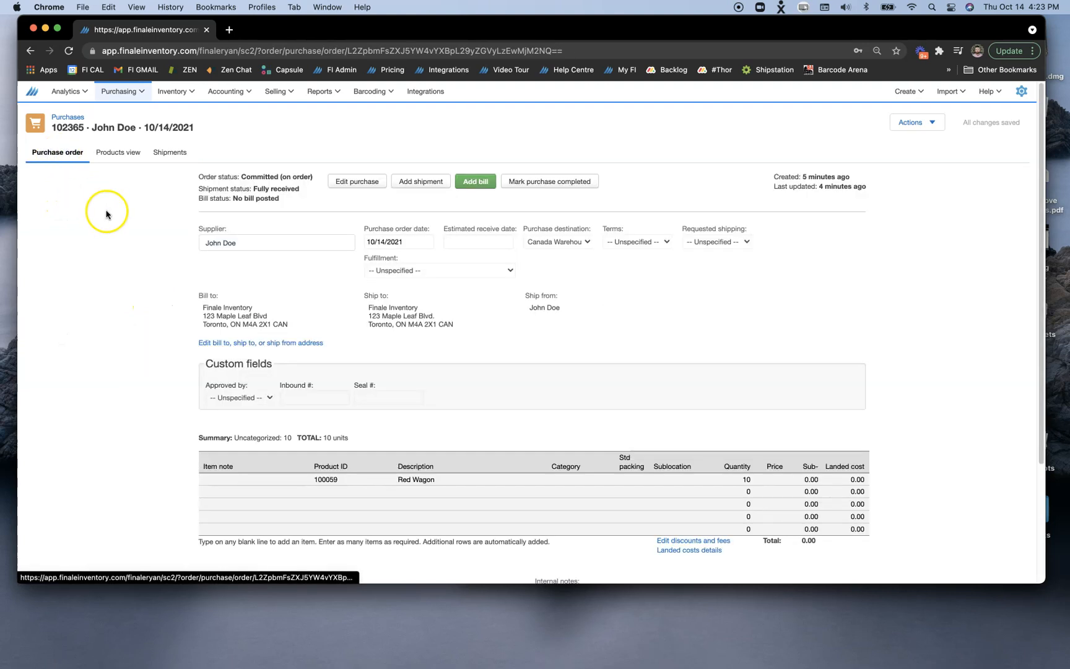
# Step: Complete purchase order 102365 and check 10 Red Wagons on hand in A1
pyautogui.click(548, 181)
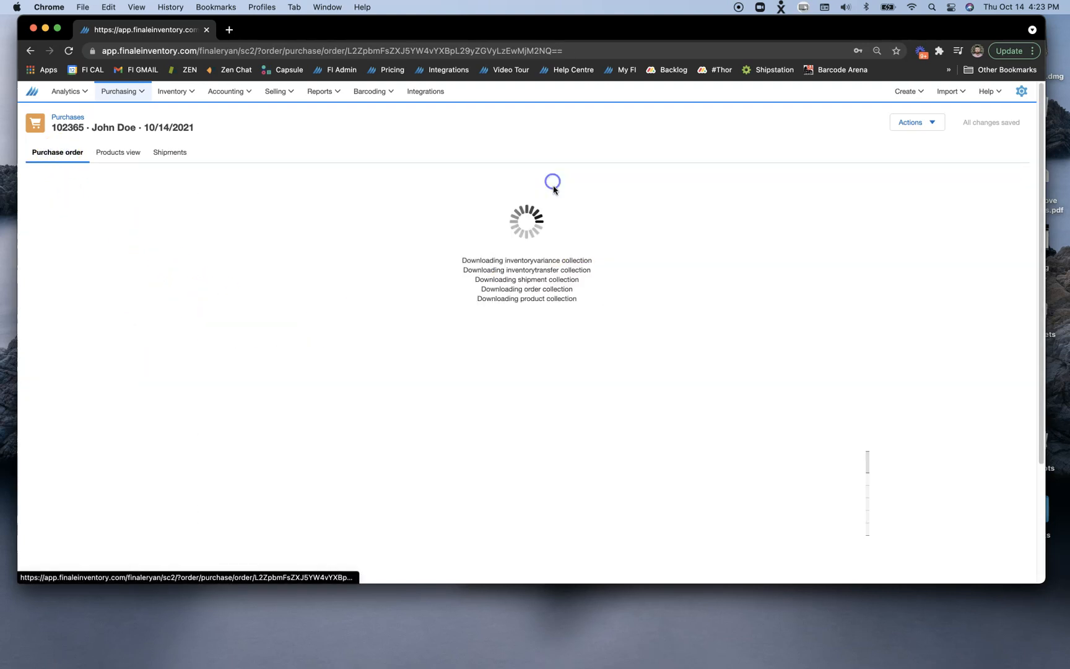
pyautogui.click(173, 91)
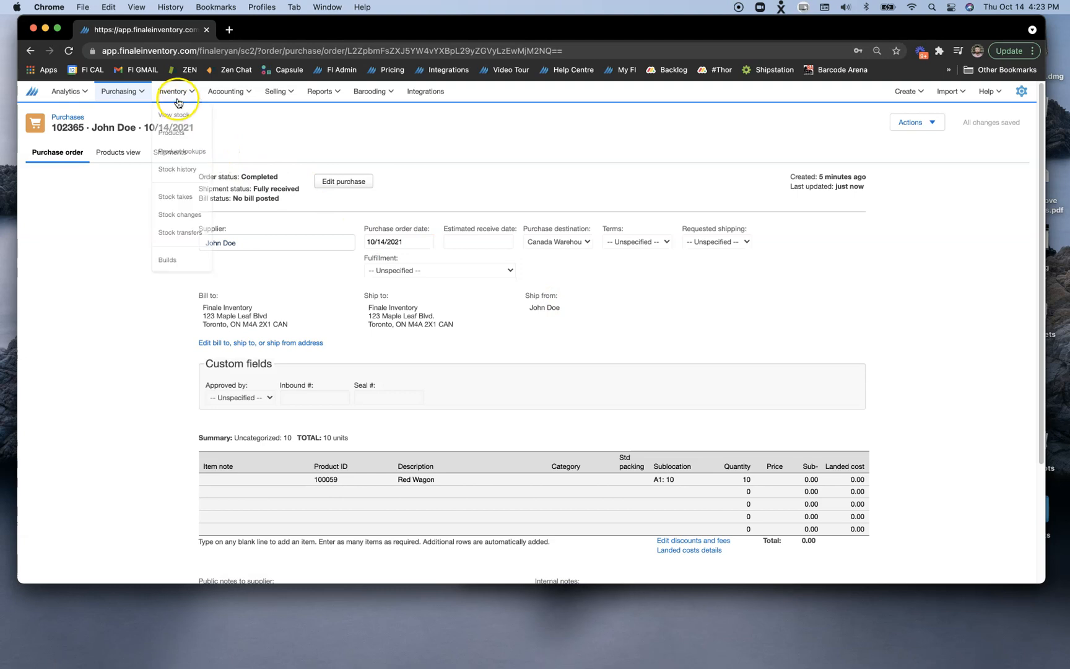
pyautogui.click(173, 114)
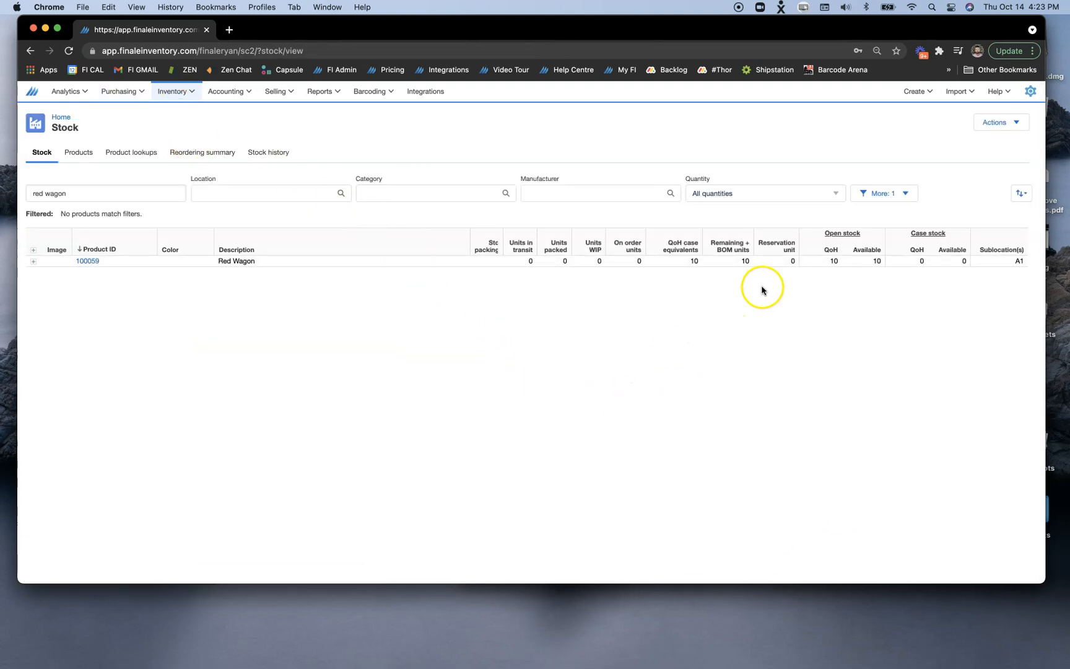
pyautogui.moveTo(832, 269)
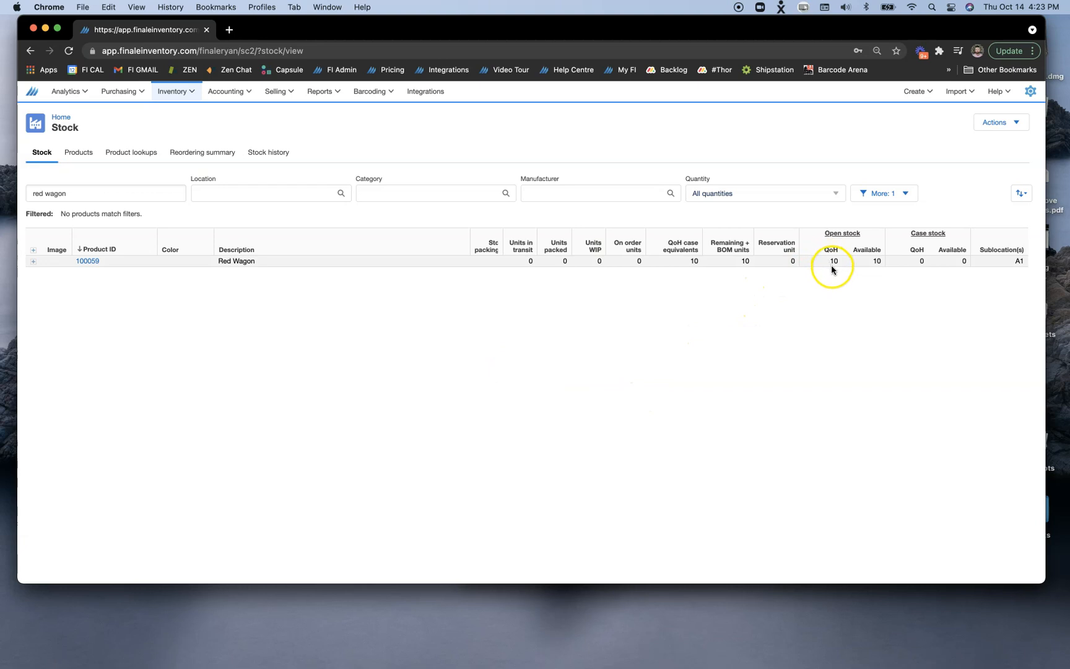
pyautogui.moveTo(248, 356)
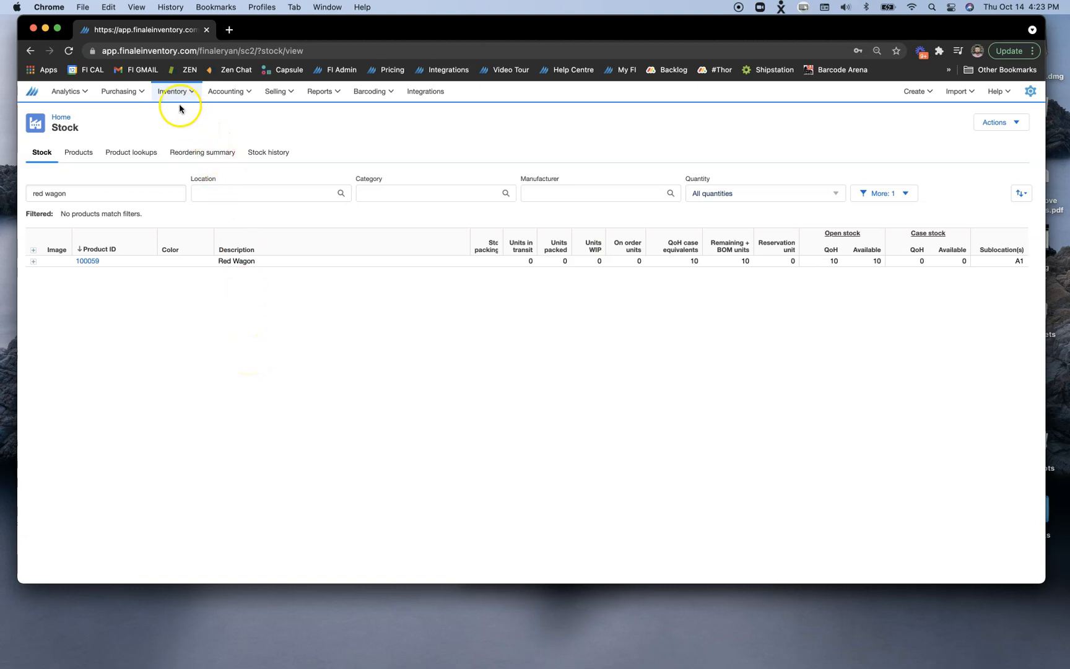
# Step: Quick-transfer 4 Red Wagons from A1 to A2 with note 'Did not fit in A1'
pyautogui.click(174, 91)
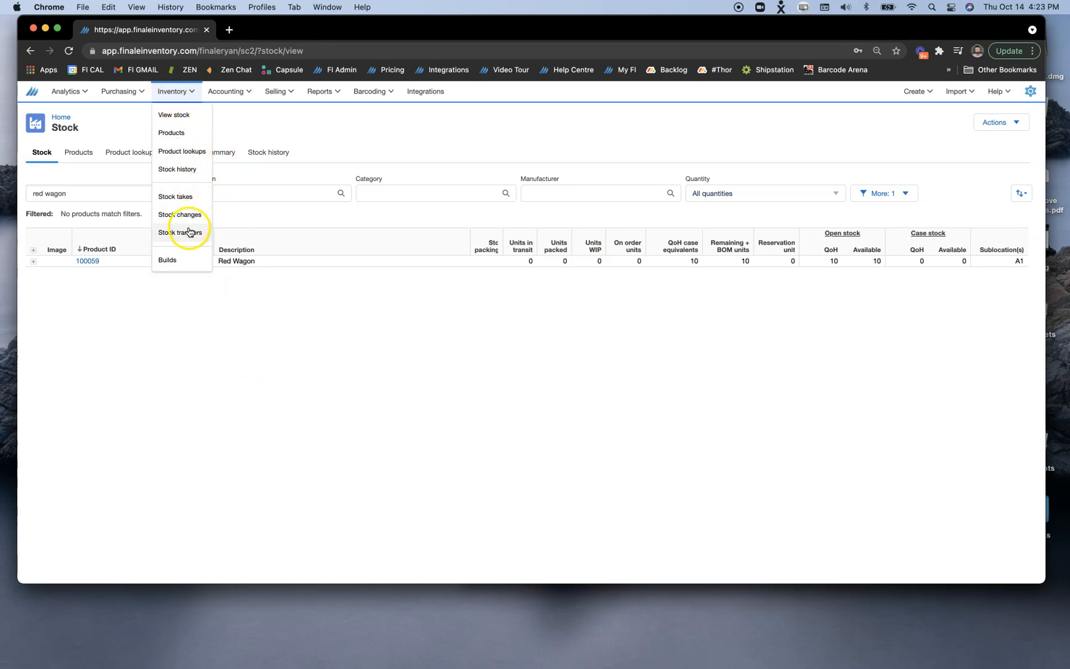
pyautogui.click(182, 233)
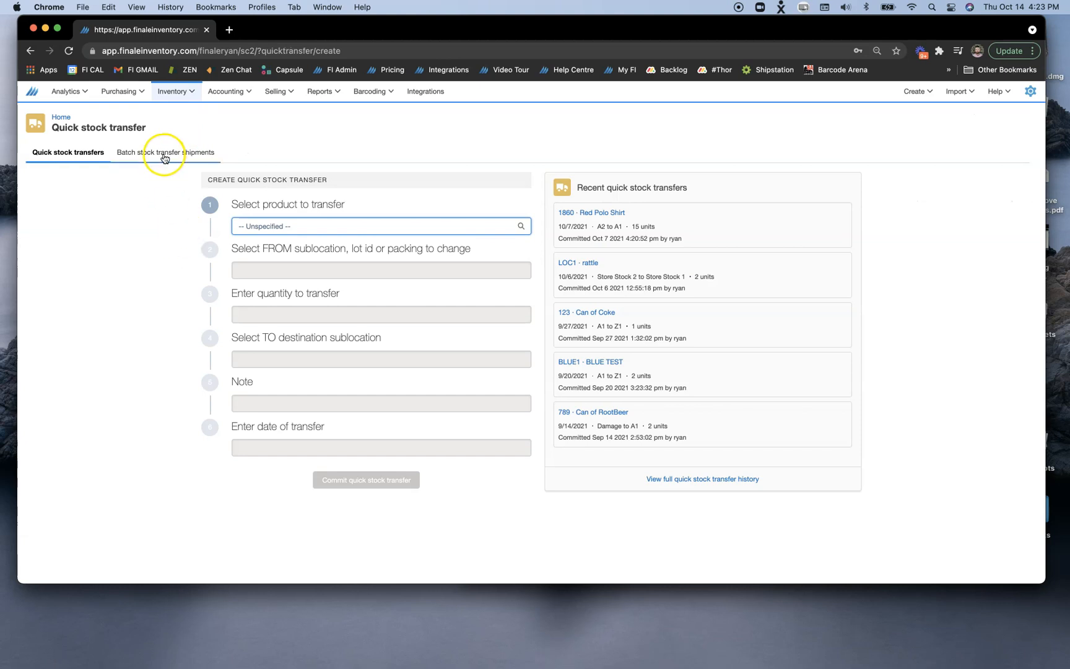
pyautogui.click(381, 226)
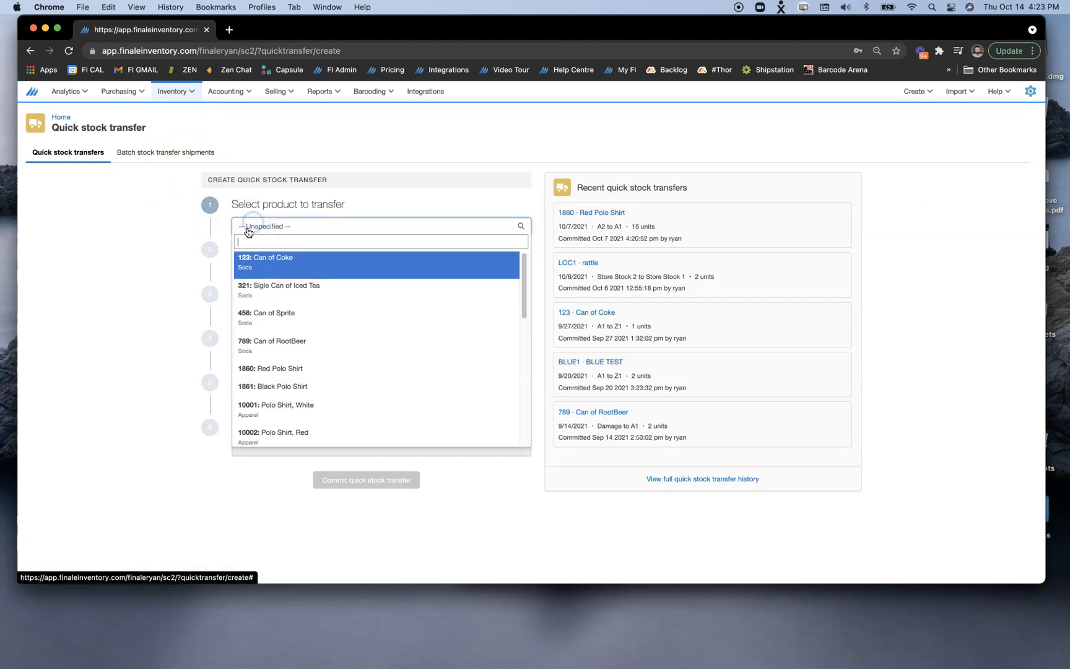
pyautogui.write('red')
pyautogui.write('1')
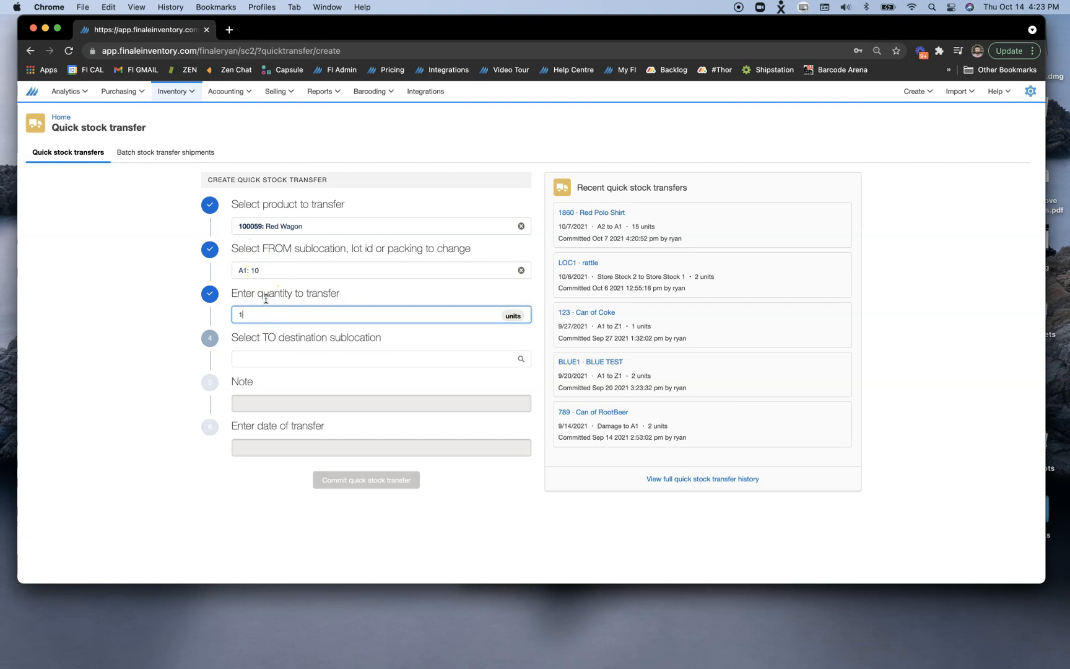
pyautogui.write('4')
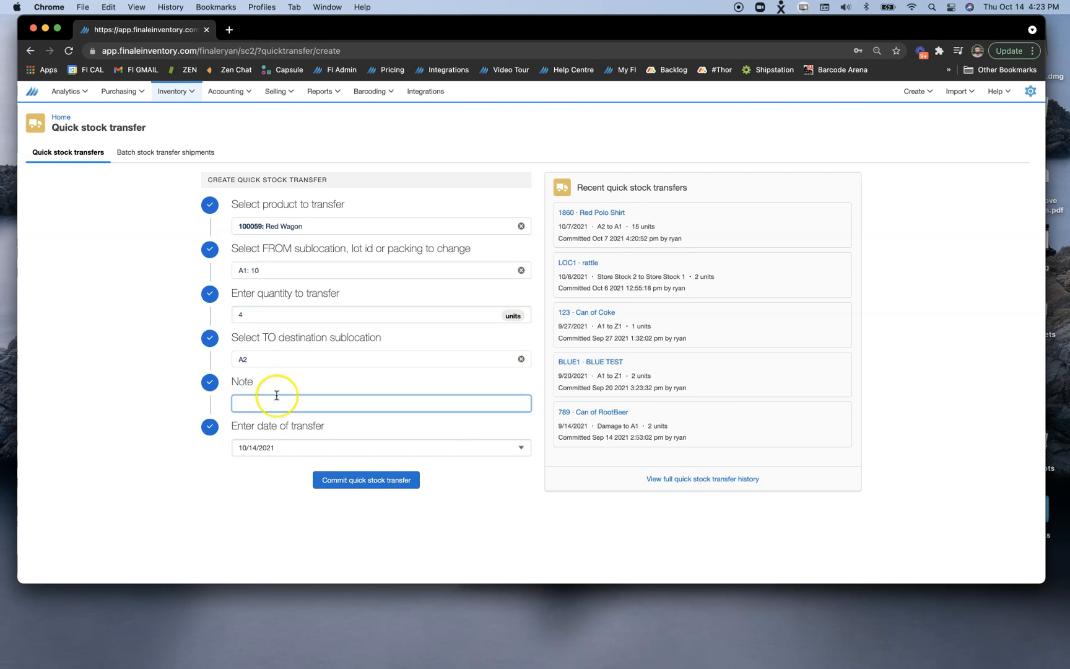
pyautogui.write('Did not fit in A1')
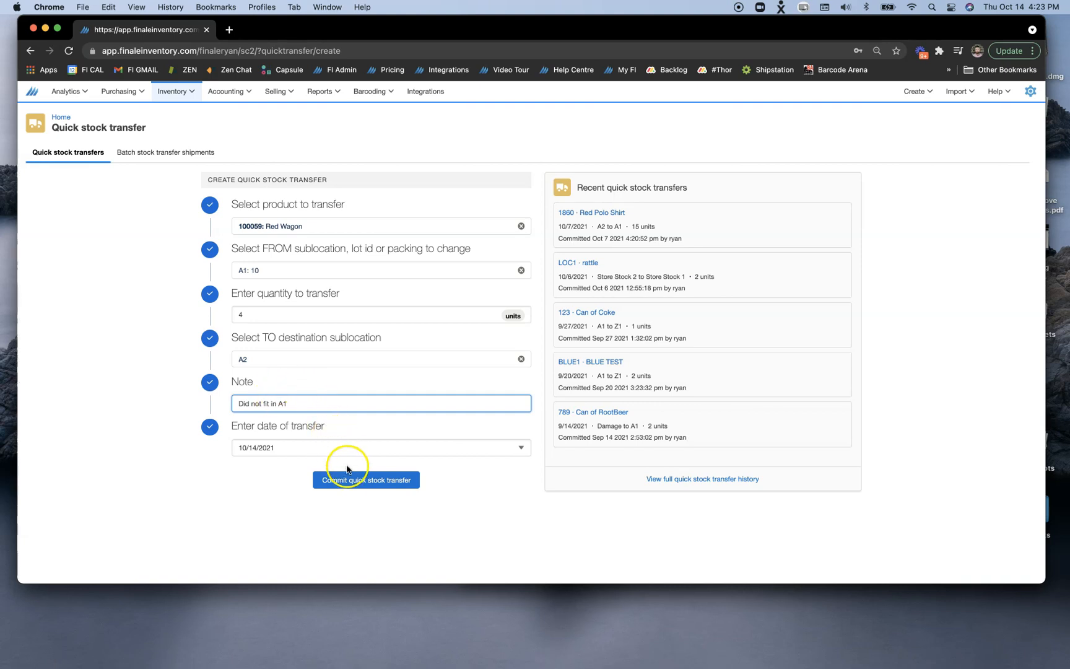
pyautogui.click(366, 480)
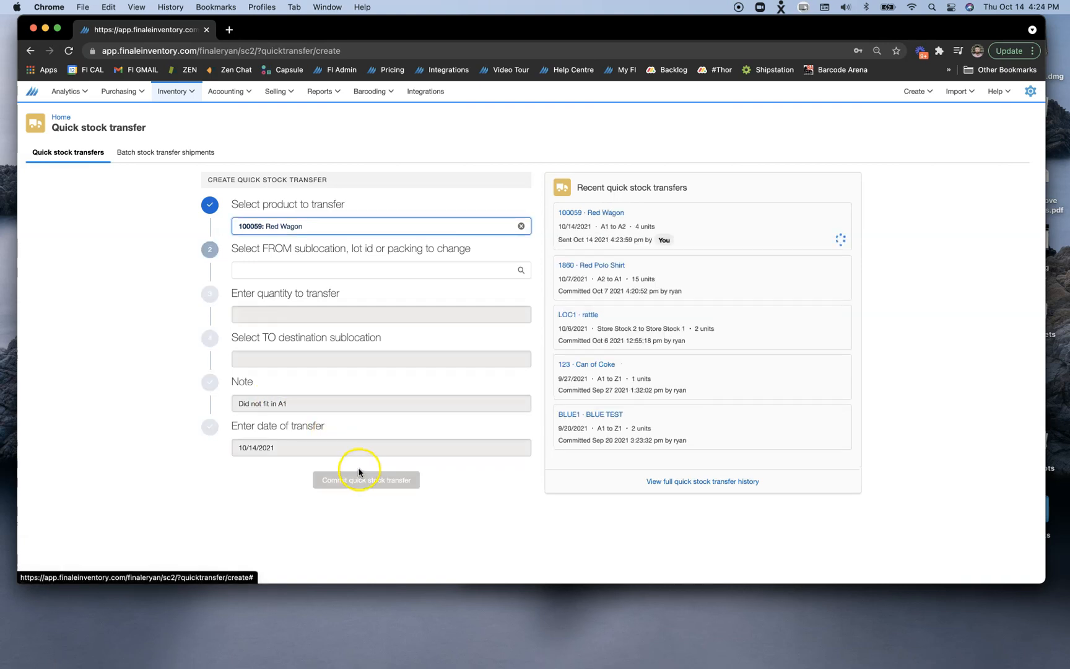
pyautogui.click(366, 480)
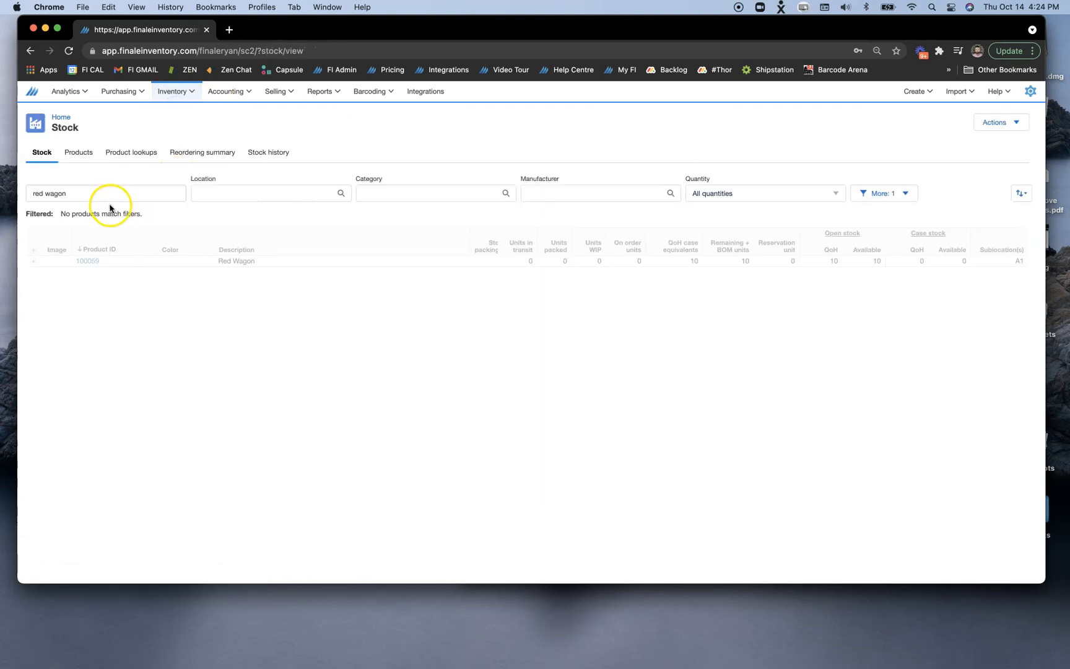
# Step: Expand the Red Wagon row to show 6 units in A1 and 4 in A2
pyautogui.click(32, 260)
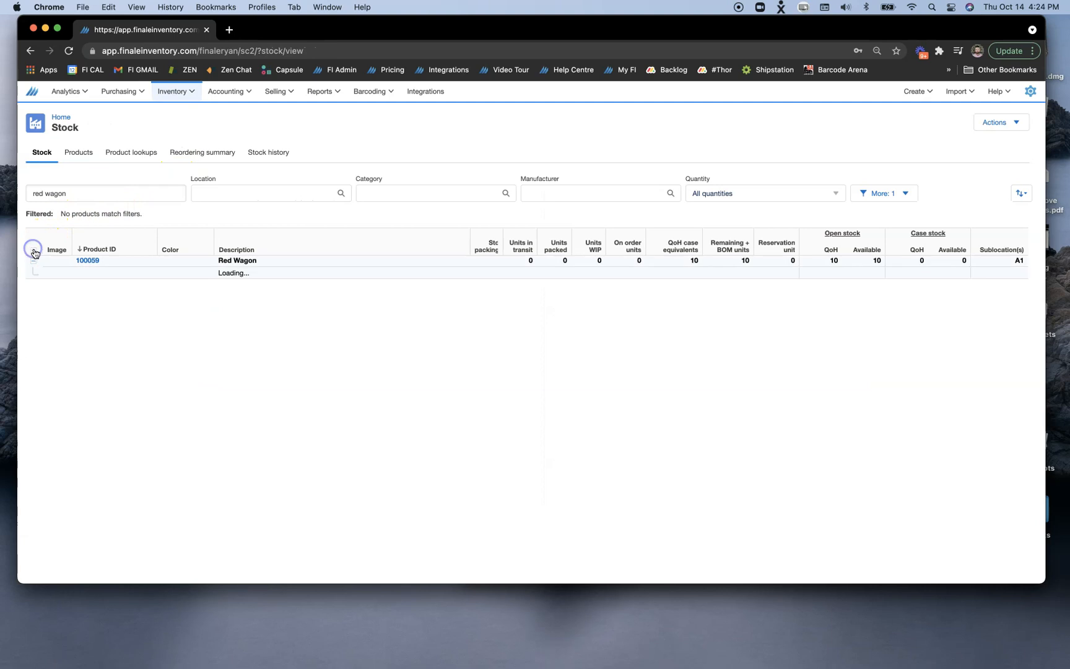
pyautogui.click(33, 260)
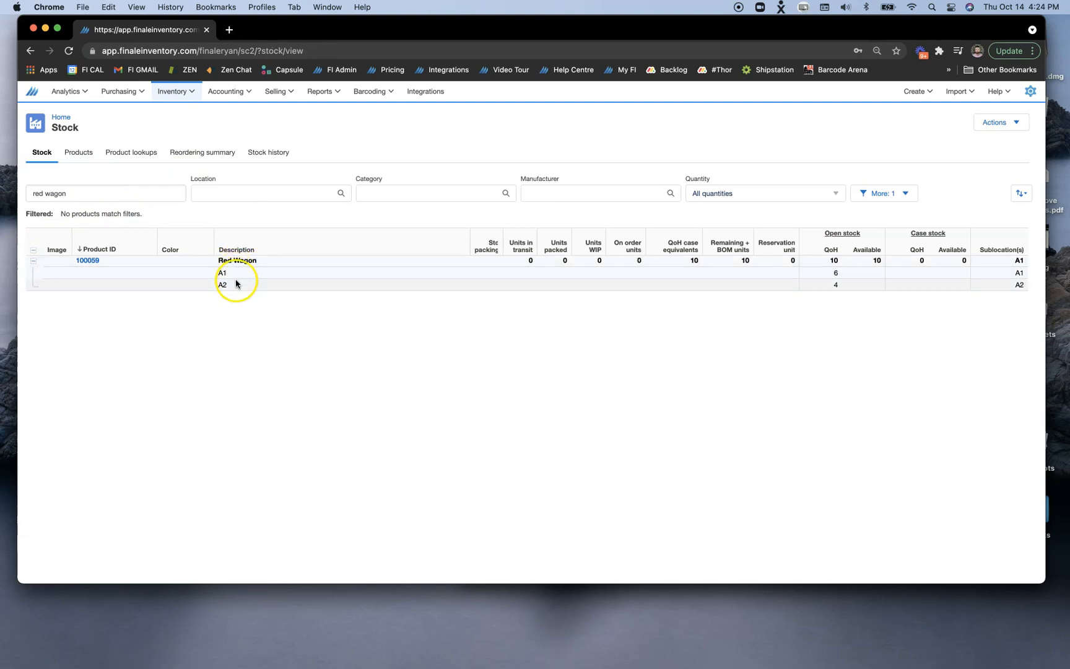
pyautogui.moveTo(805, 283)
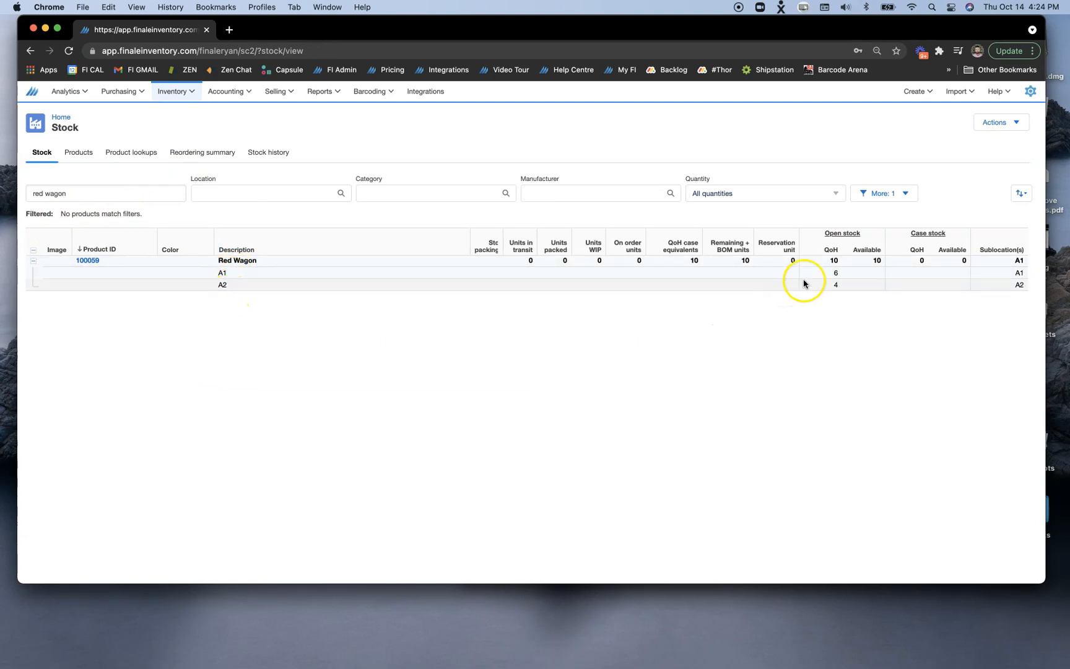
pyautogui.moveTo(824, 285)
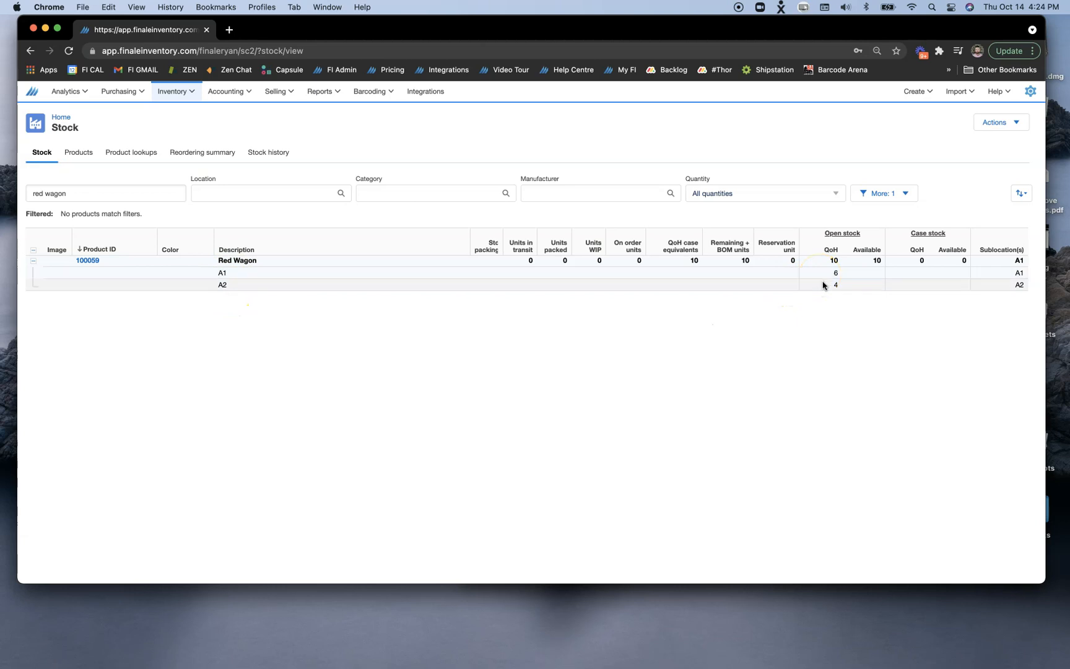
pyautogui.moveTo(688, 389)
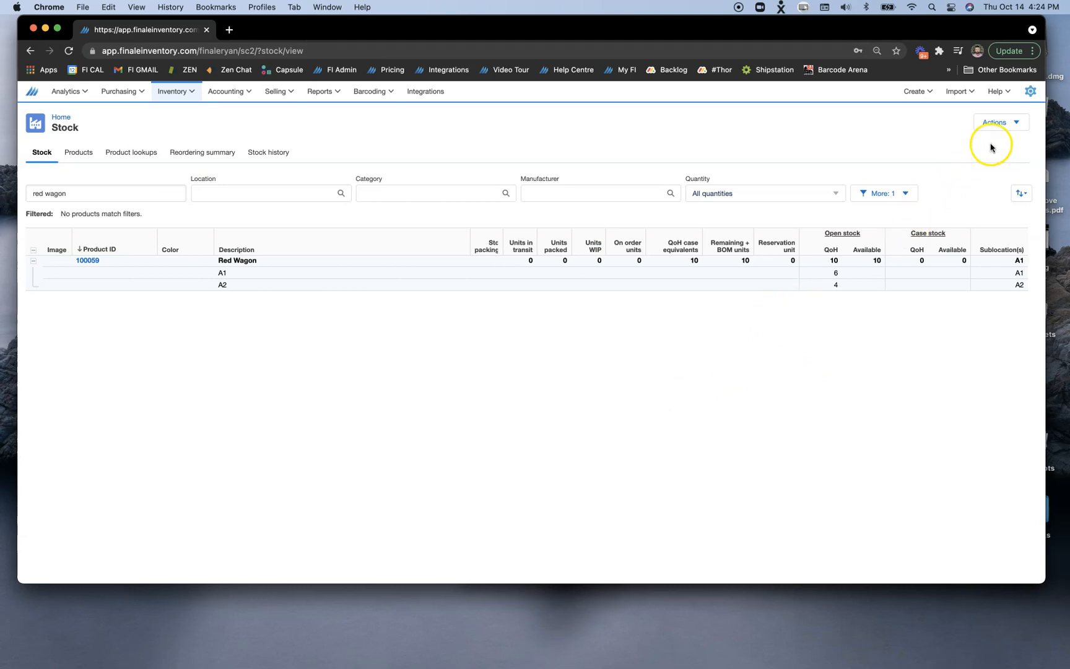
# Step: Log out and return to the login page via the My FI bookmark
pyautogui.click(1030, 92)
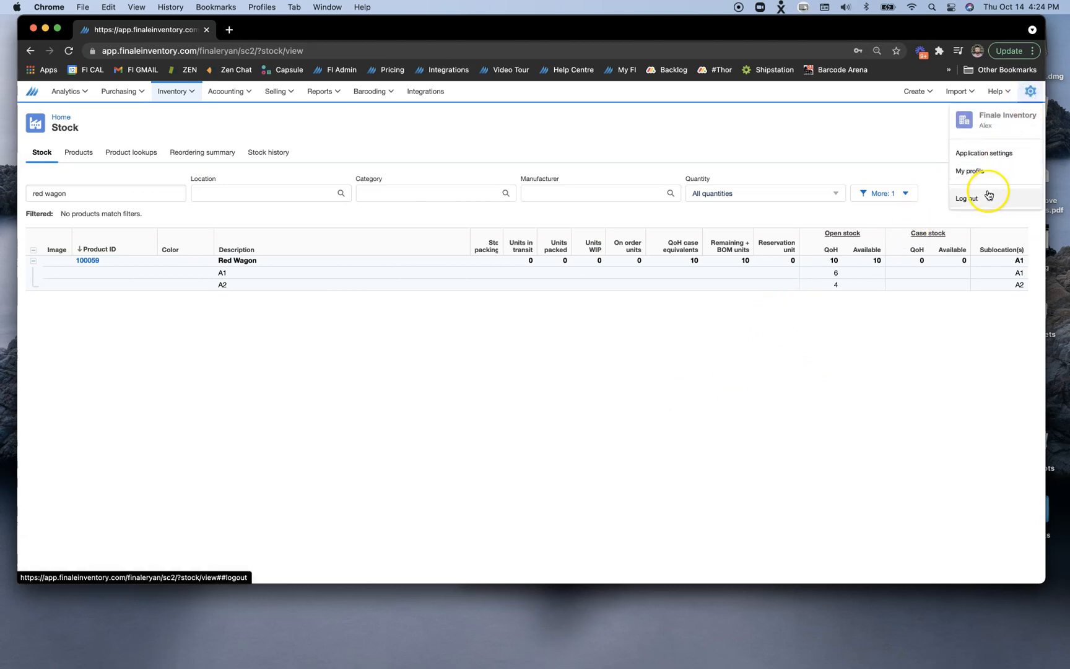
pyautogui.click(966, 199)
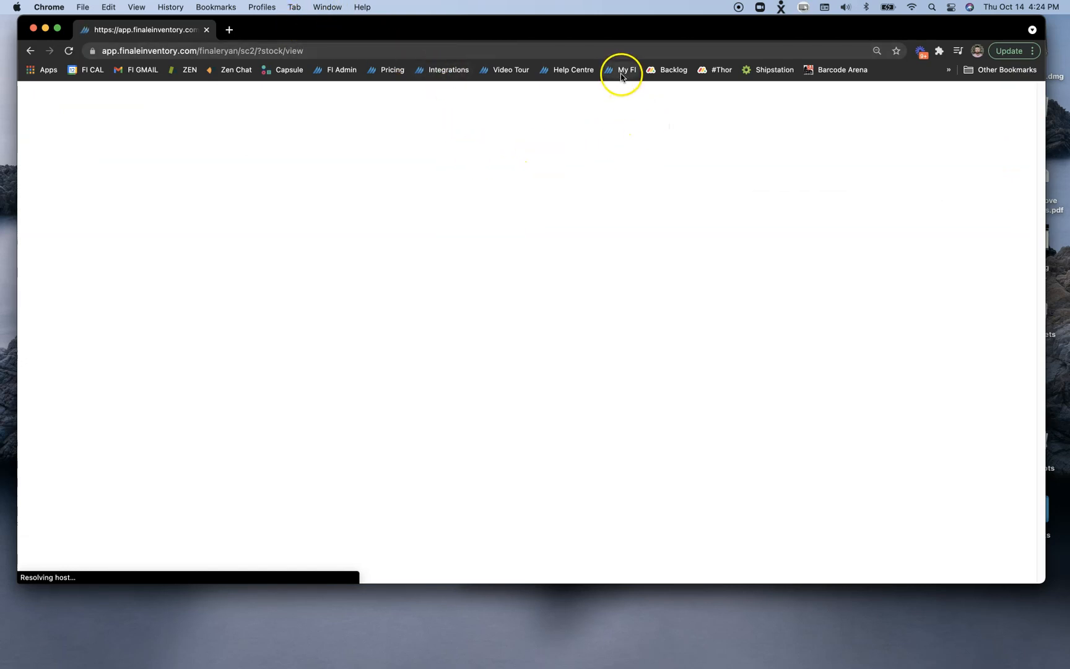
pyautogui.click(626, 70)
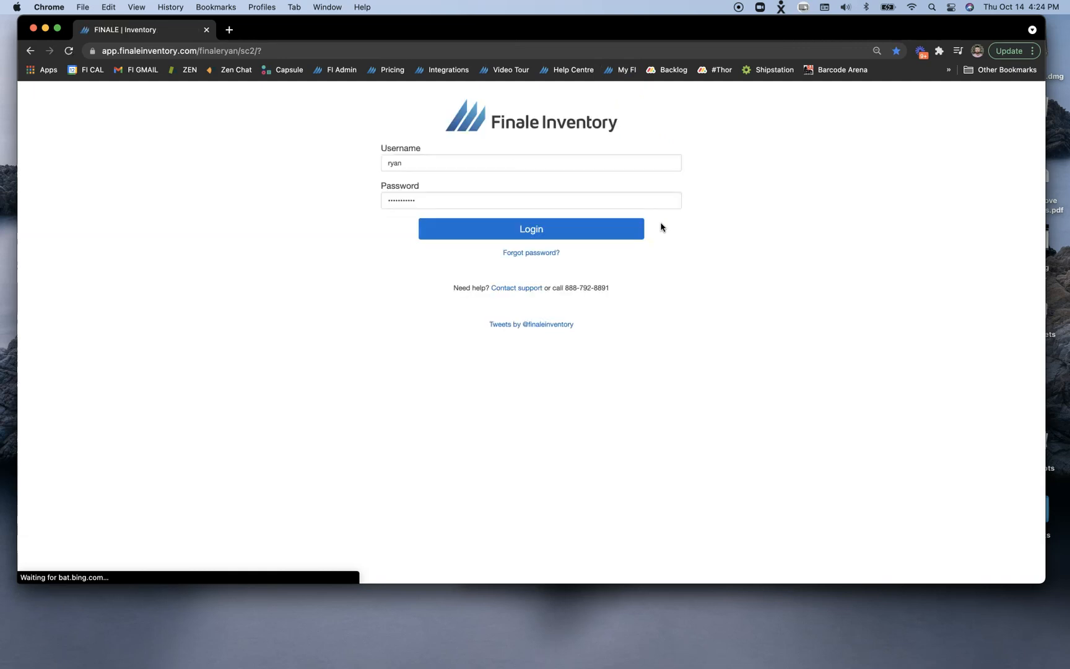
# Step: Log in as user ryan and confirm the signed-in account
pyautogui.click(530, 228)
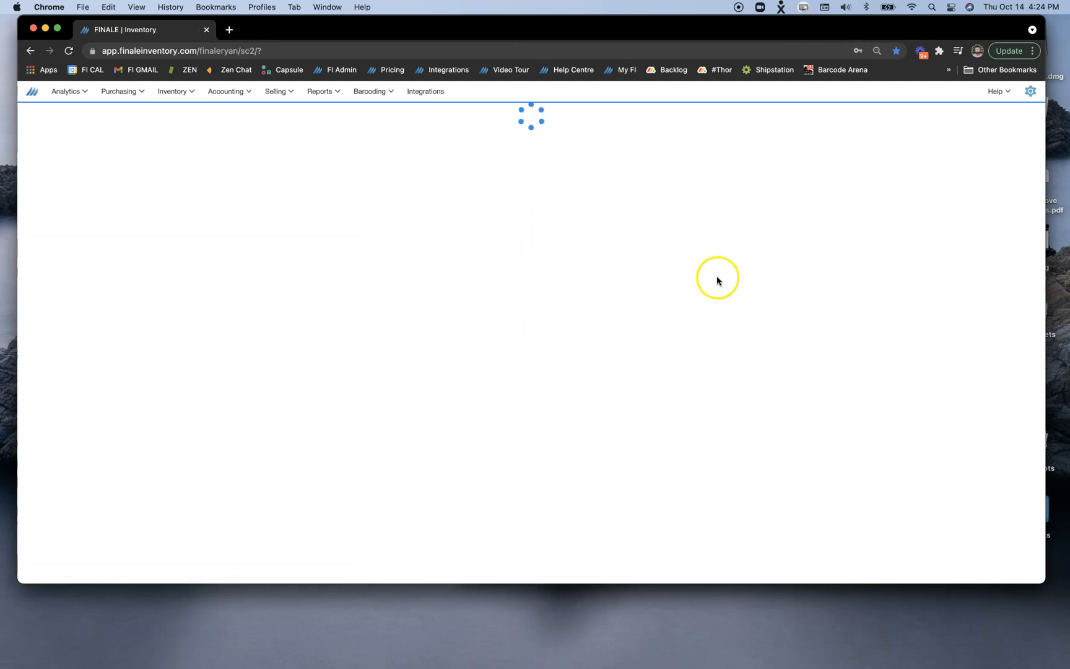
pyautogui.click(1031, 91)
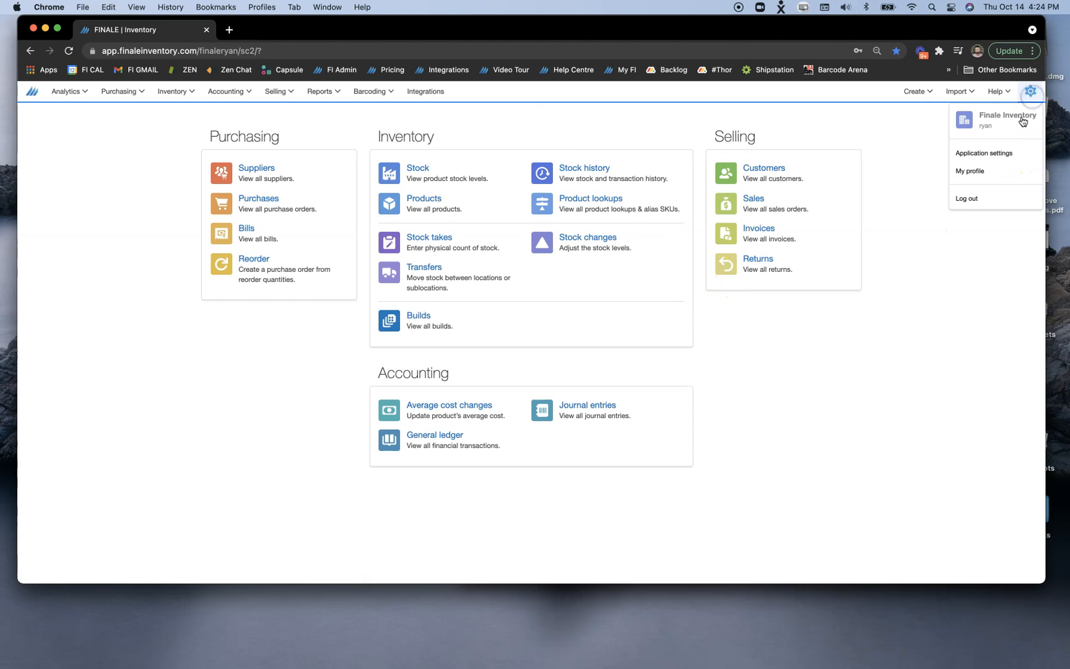
pyautogui.moveTo(976, 142)
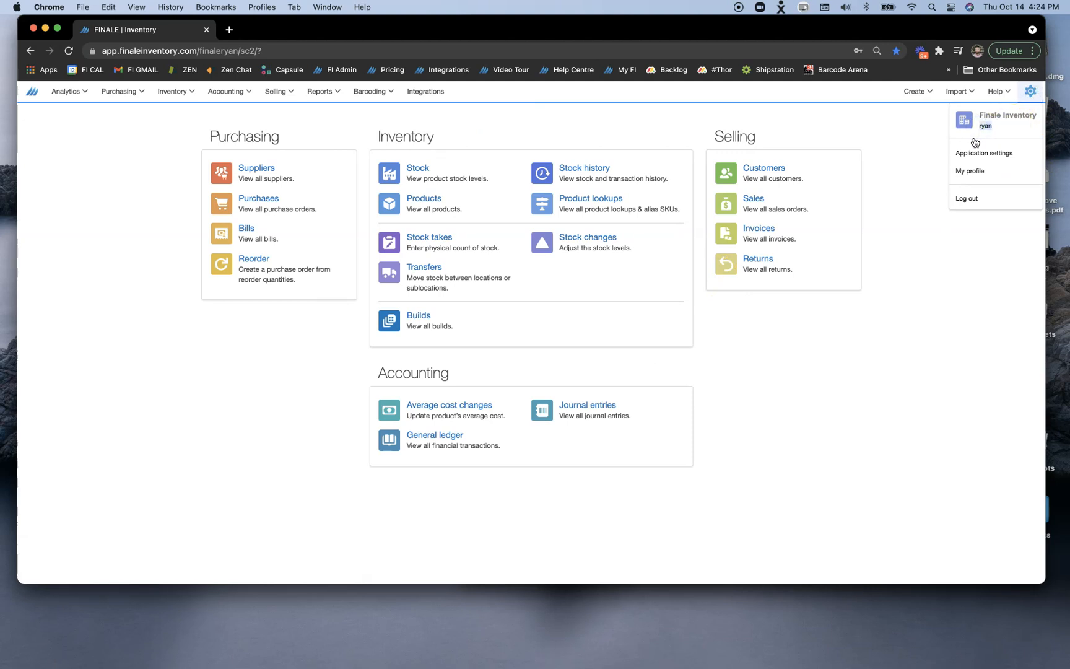
pyautogui.click(212, 352)
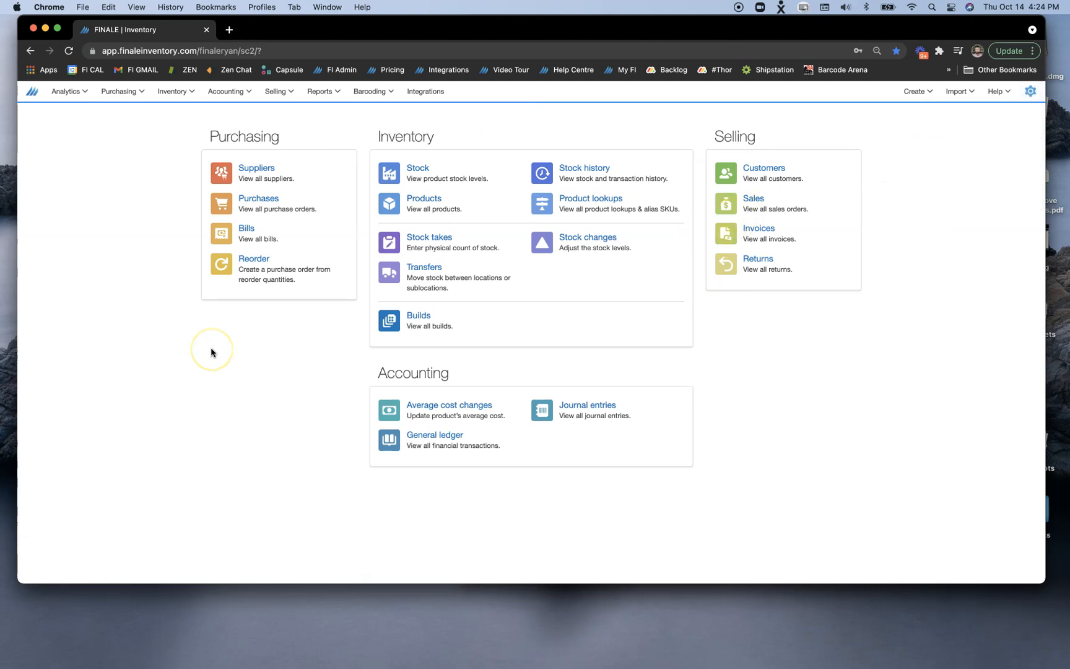
pyautogui.moveTo(292, 326)
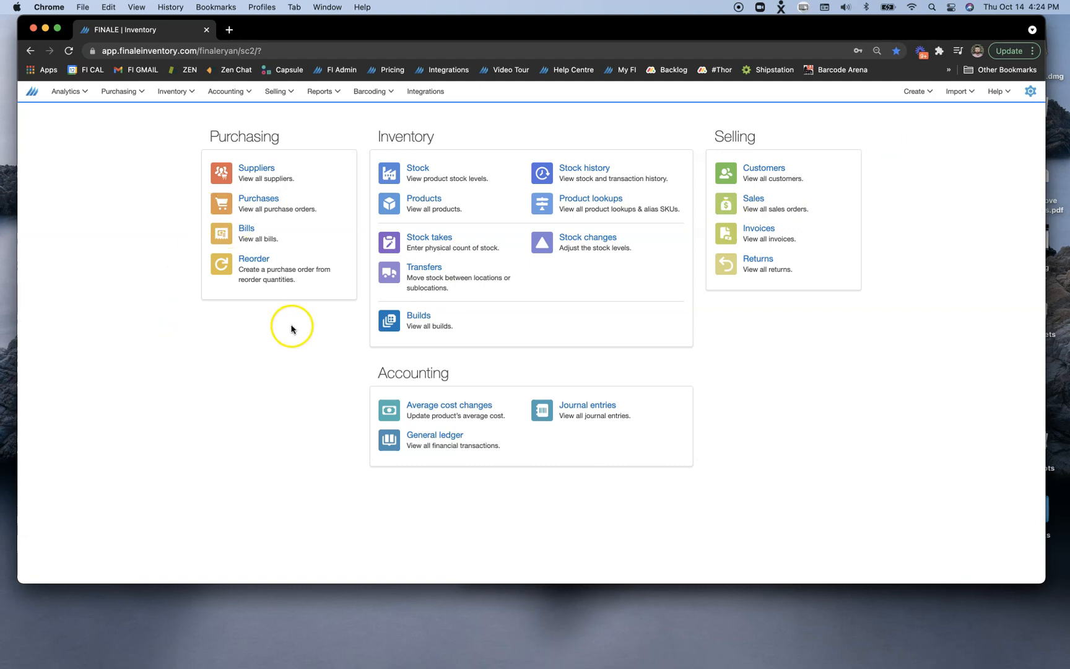
pyautogui.moveTo(435, 276)
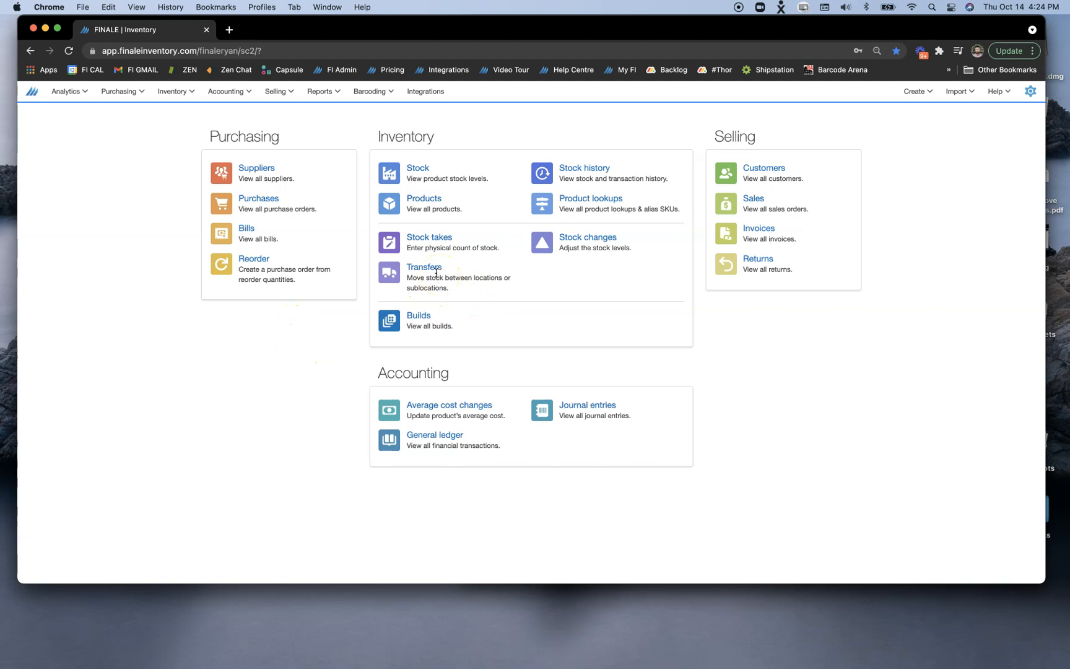
# Step: Create and commit sales order 102367 for Pie Corp with 2 Red Wagons
pyautogui.click(754, 199)
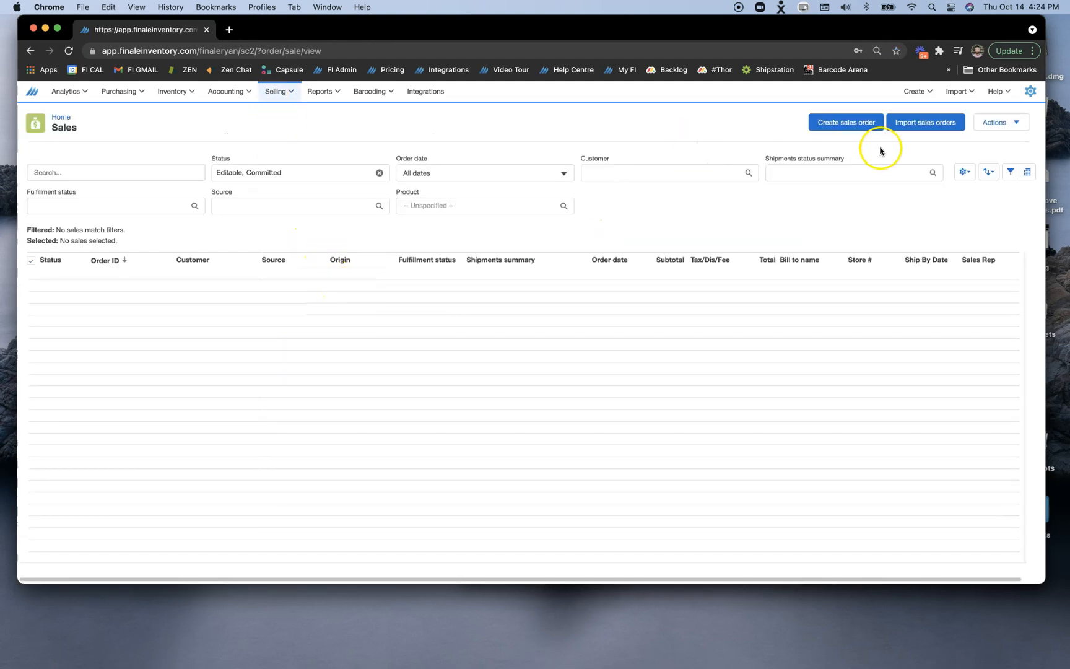
pyautogui.click(845, 122)
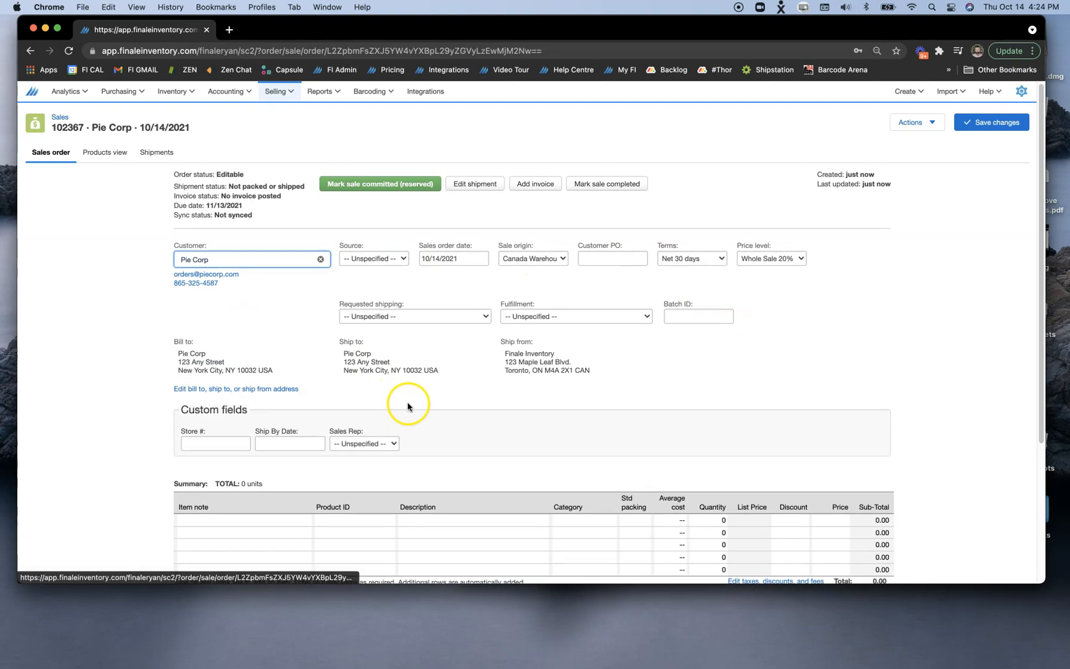
pyautogui.scroll(-3)
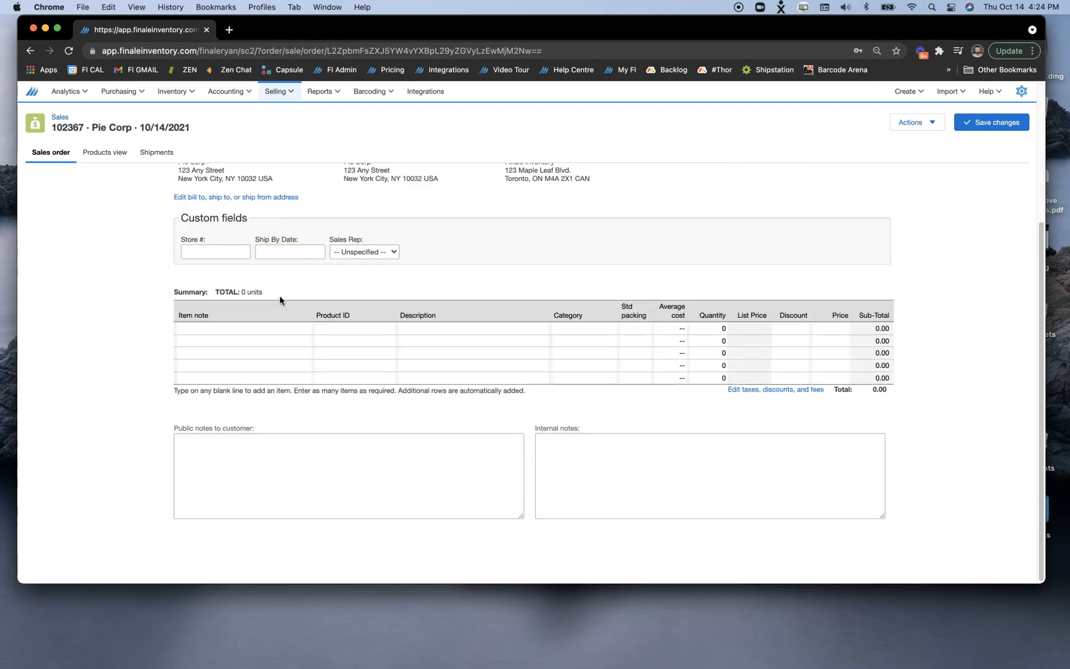
pyautogui.moveTo(442, 343)
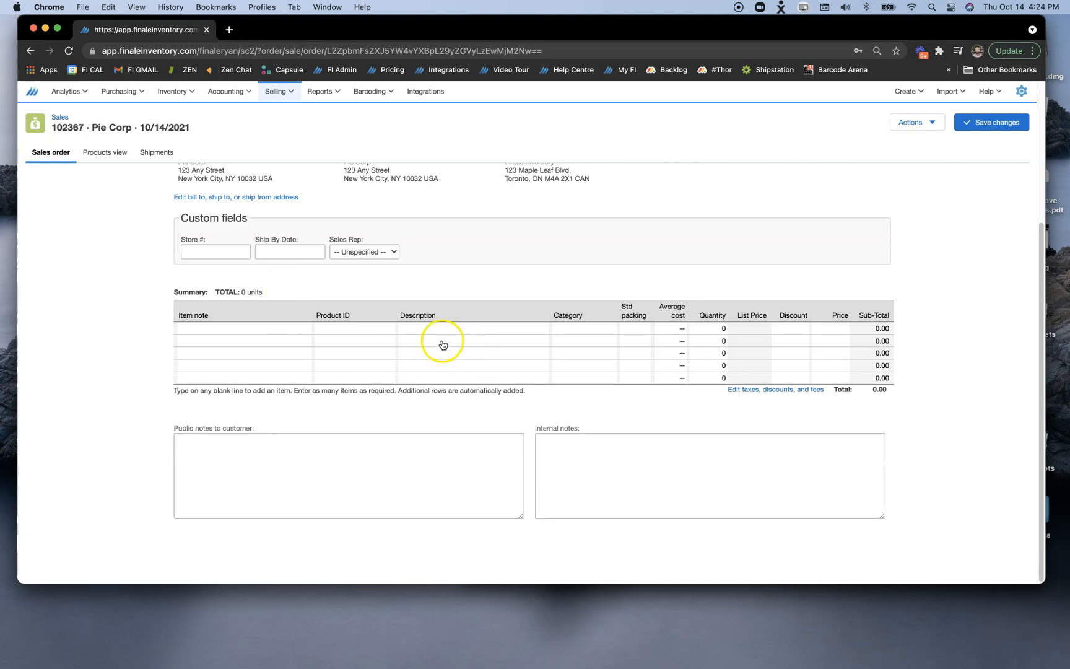
pyautogui.write('red')
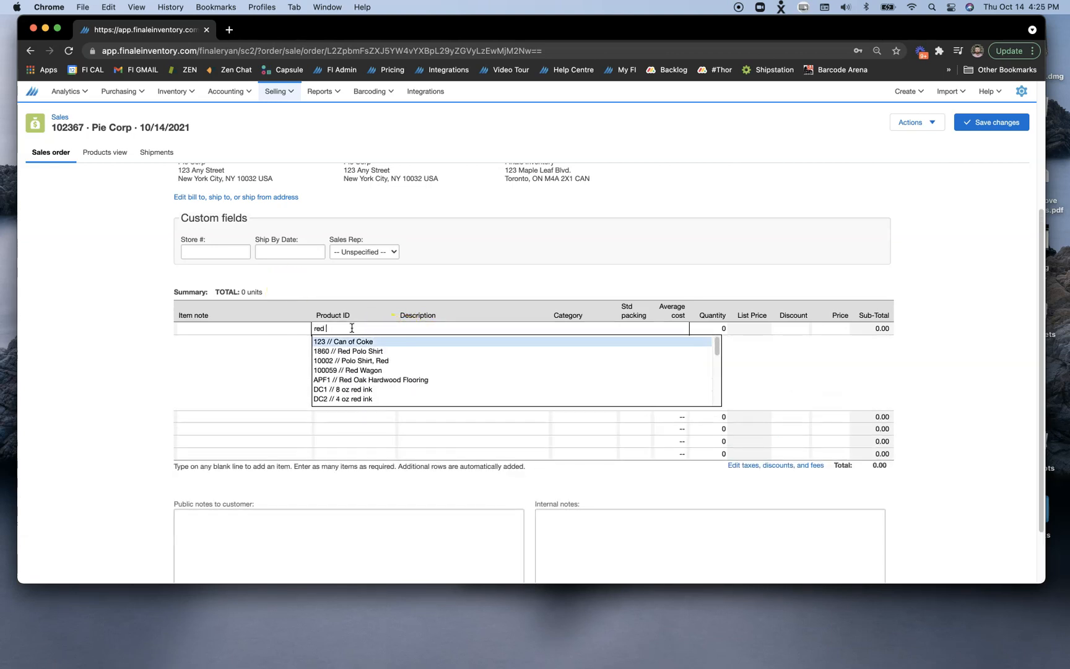
pyautogui.click(349, 369)
pyautogui.write('2')
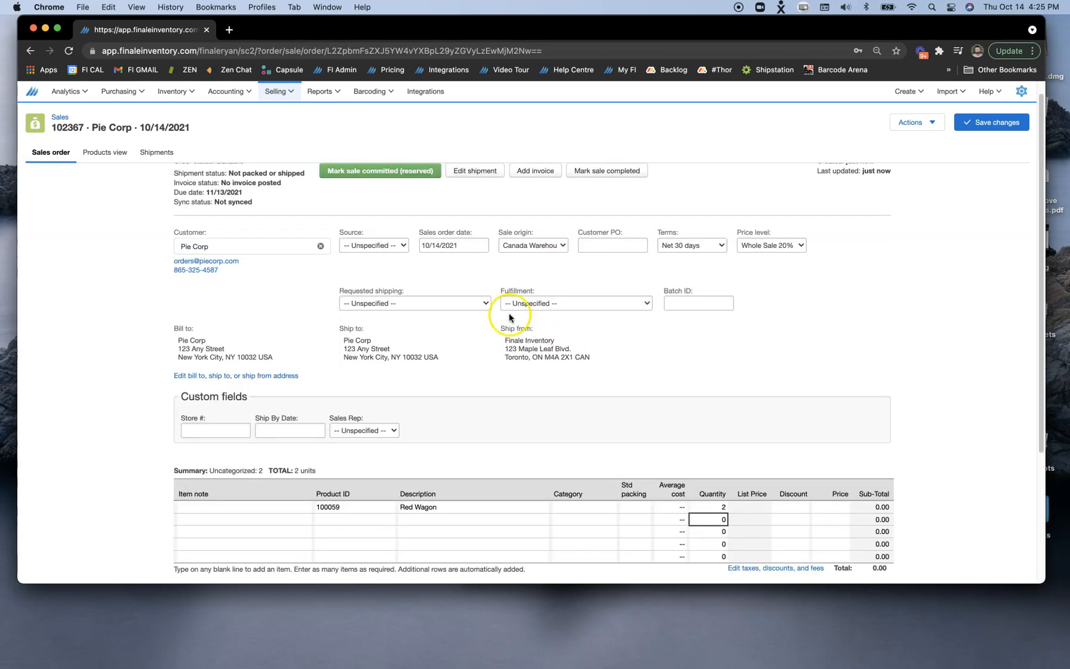
pyautogui.click(380, 170)
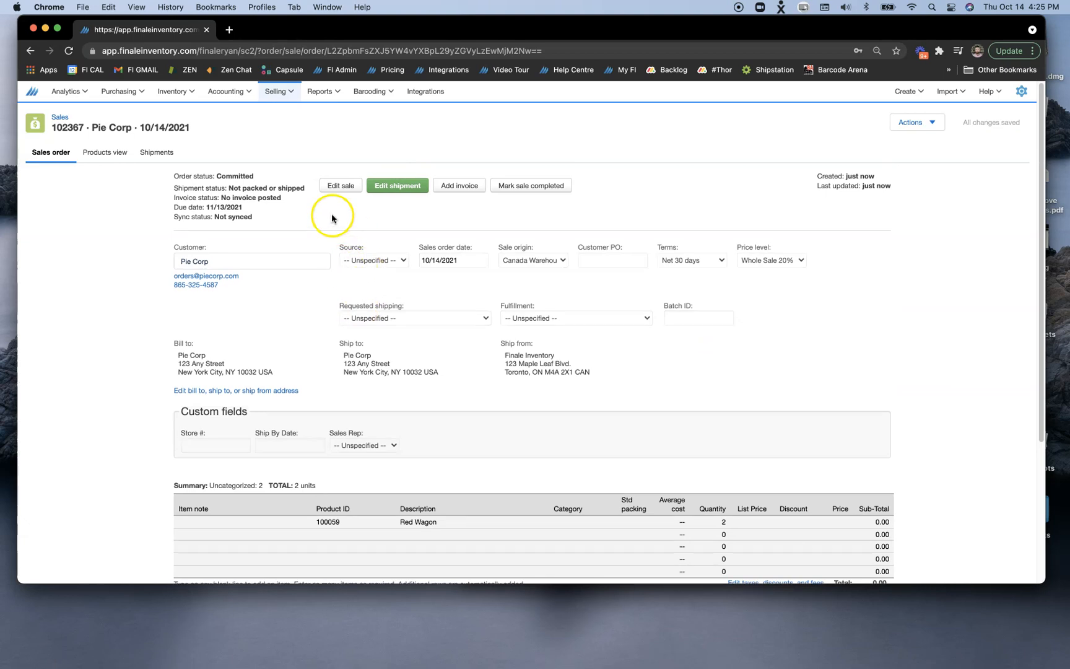
# Step: Ship 2 Red Wagons from sublocation A2 and mark sales order 102367 completed
pyautogui.click(396, 185)
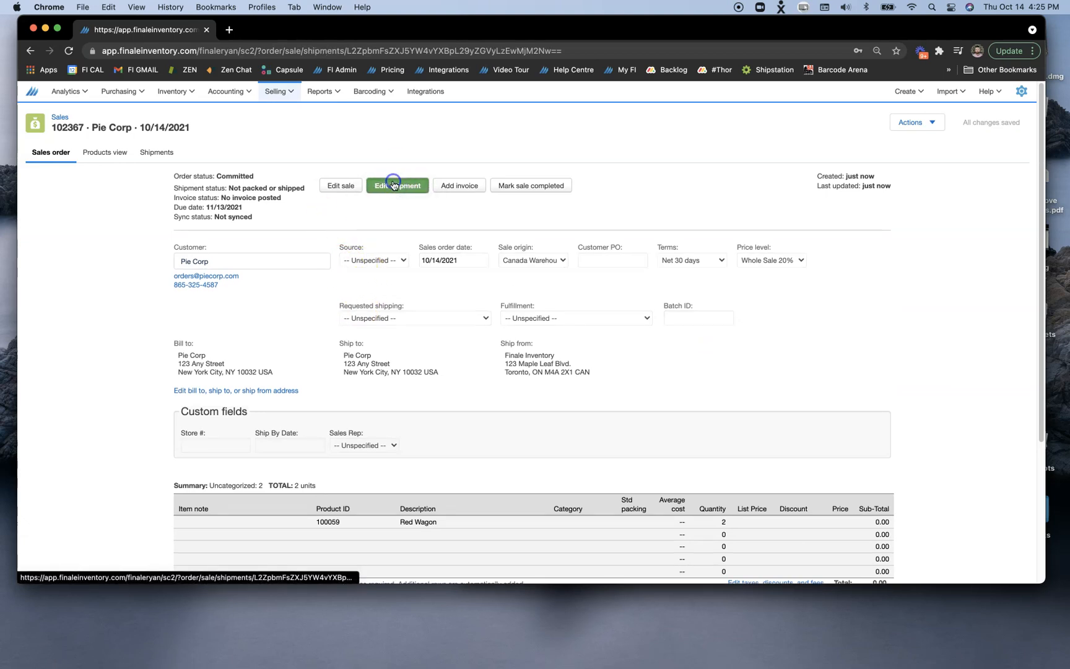
pyautogui.click(397, 185)
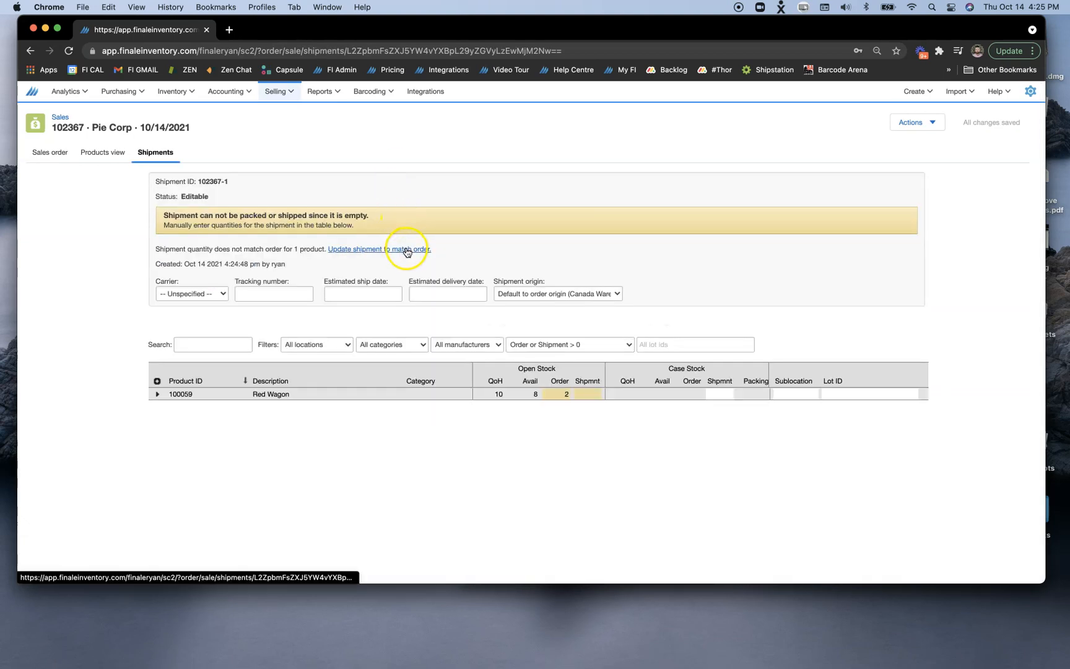
pyautogui.click(158, 393)
pyautogui.write('2')
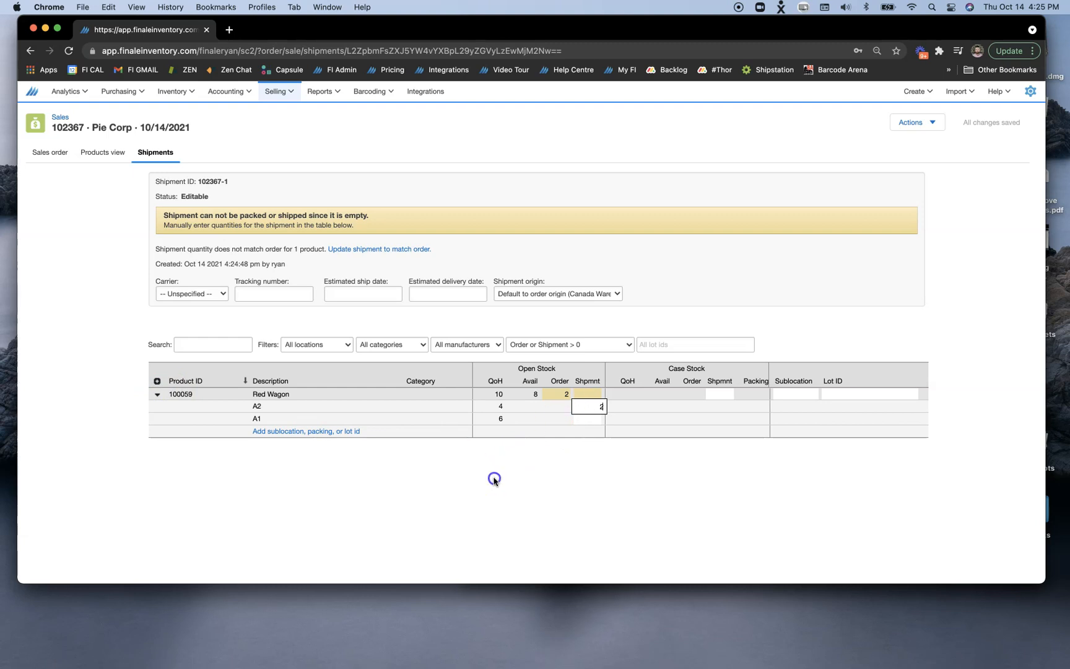
pyautogui.click(324, 199)
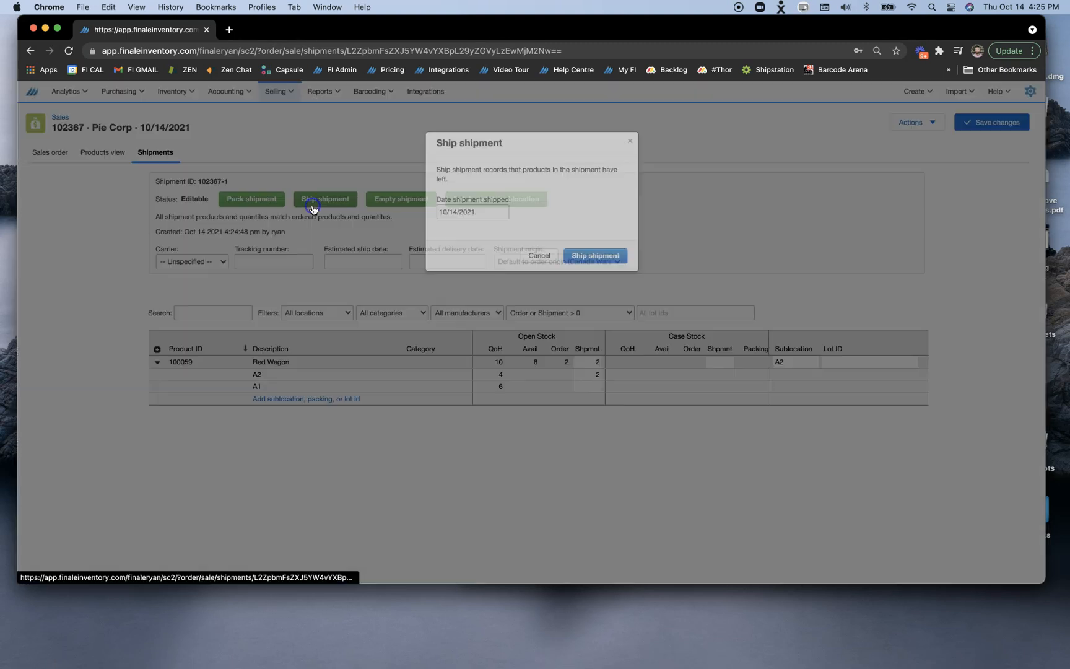
pyautogui.click(594, 255)
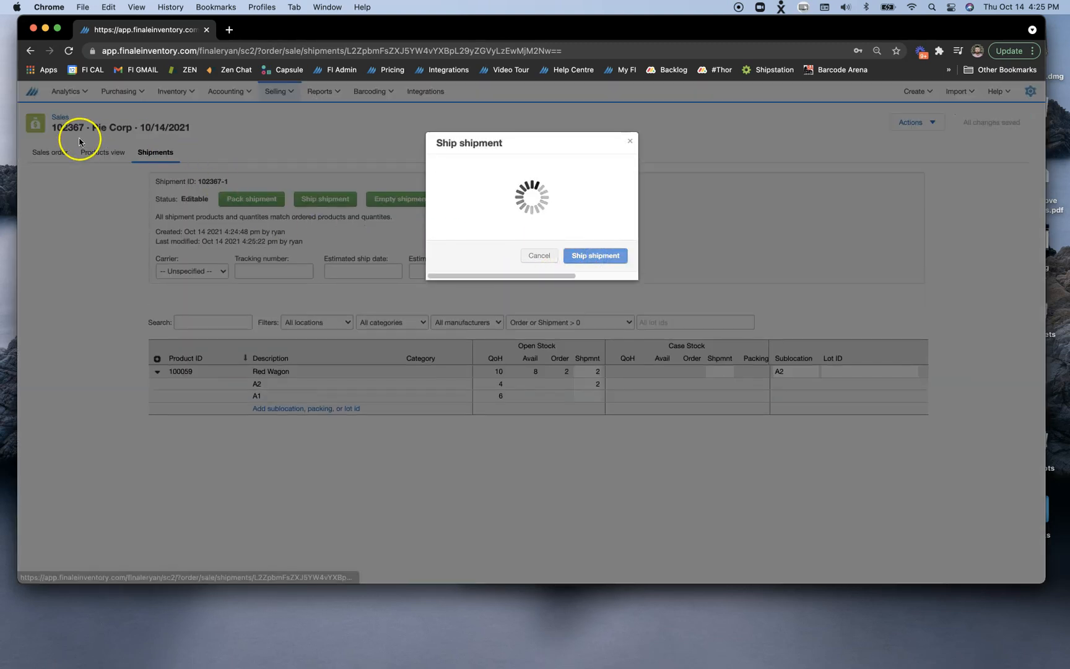
pyautogui.click(594, 255)
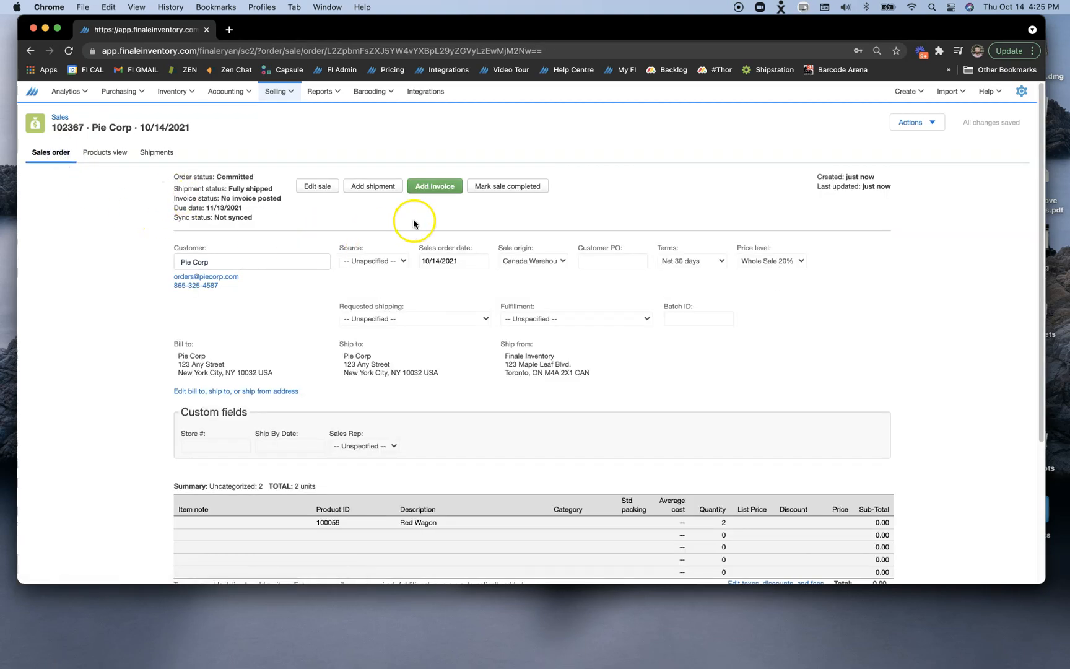
pyautogui.click(508, 186)
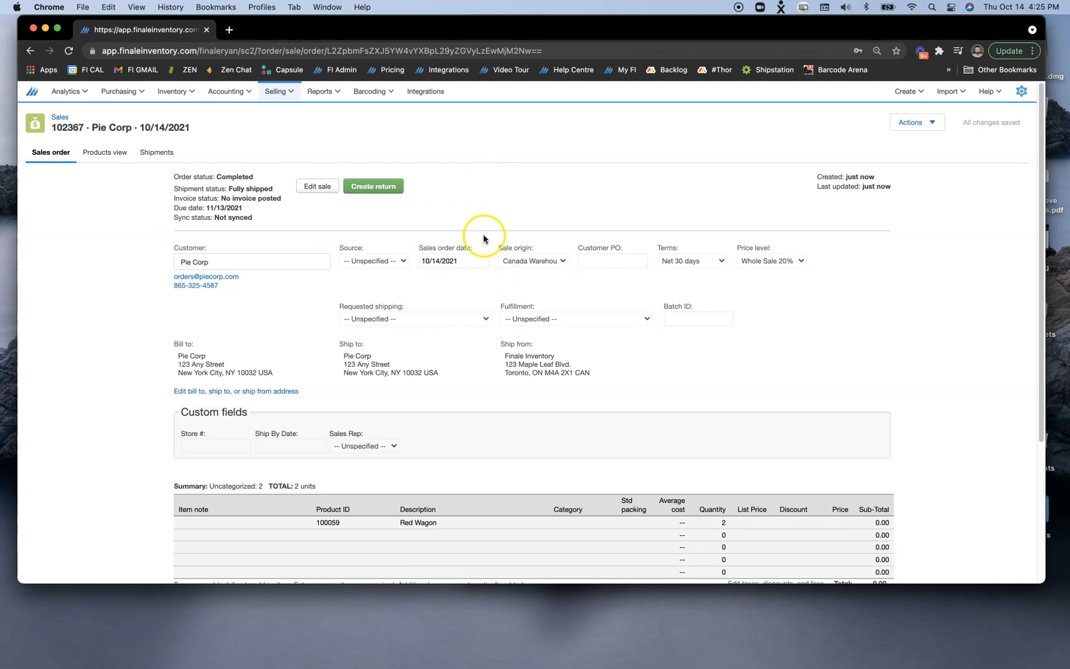
pyautogui.moveTo(417, 230)
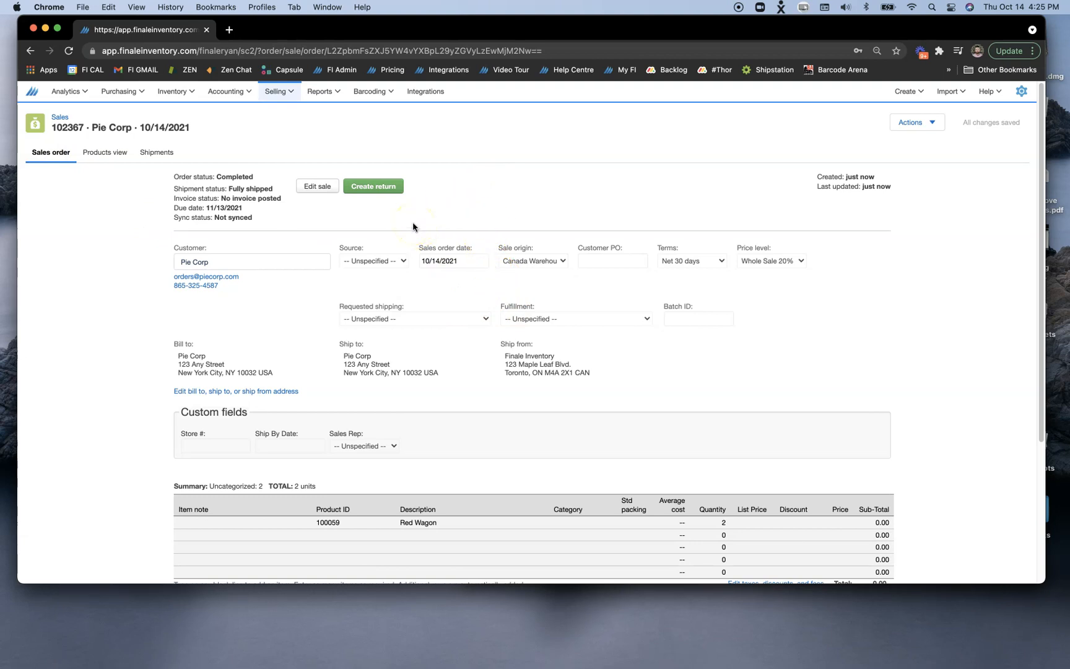
# Step: Search the stock list for 'red wago' and expand Red Wagon into its A1 (6) and A2 (2) sublocations
pyautogui.click(172, 91)
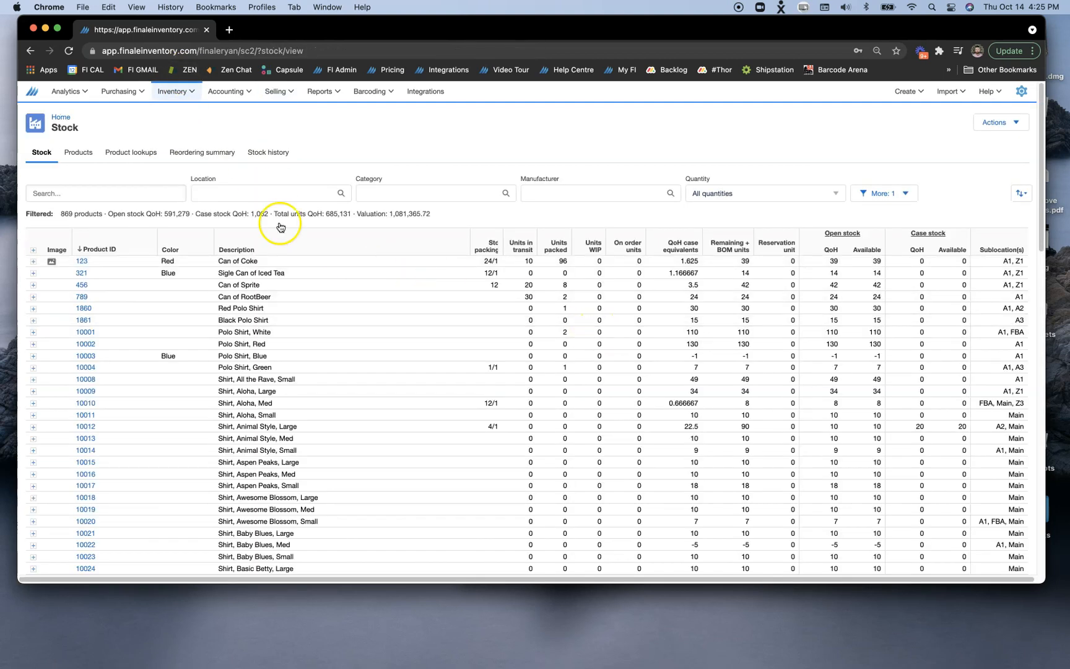
pyautogui.write('red')
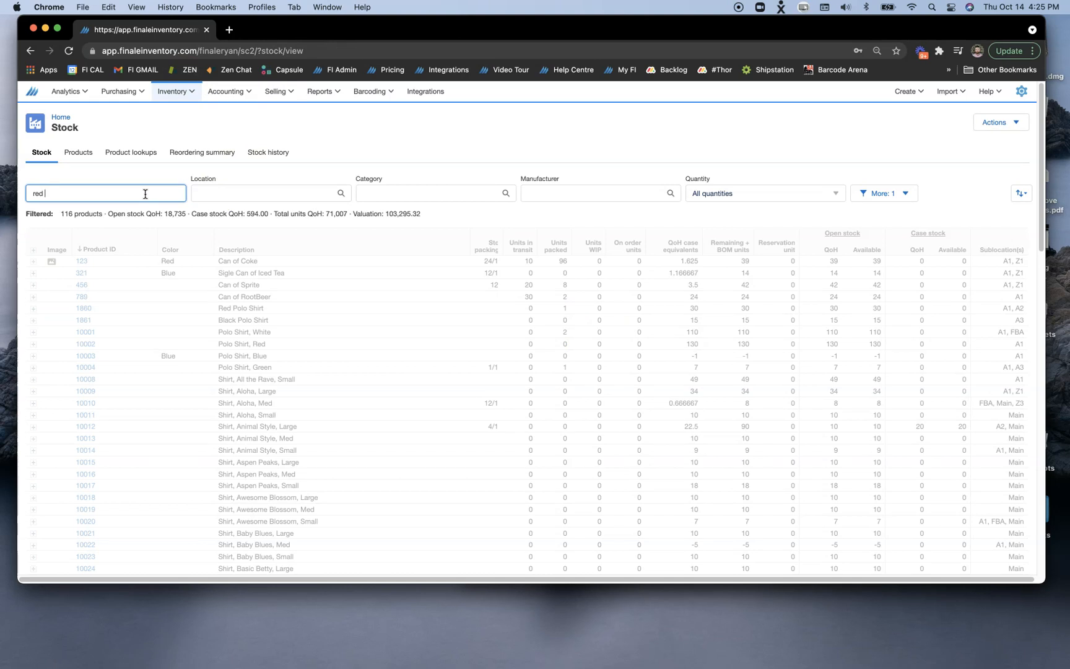
pyautogui.write('wago')
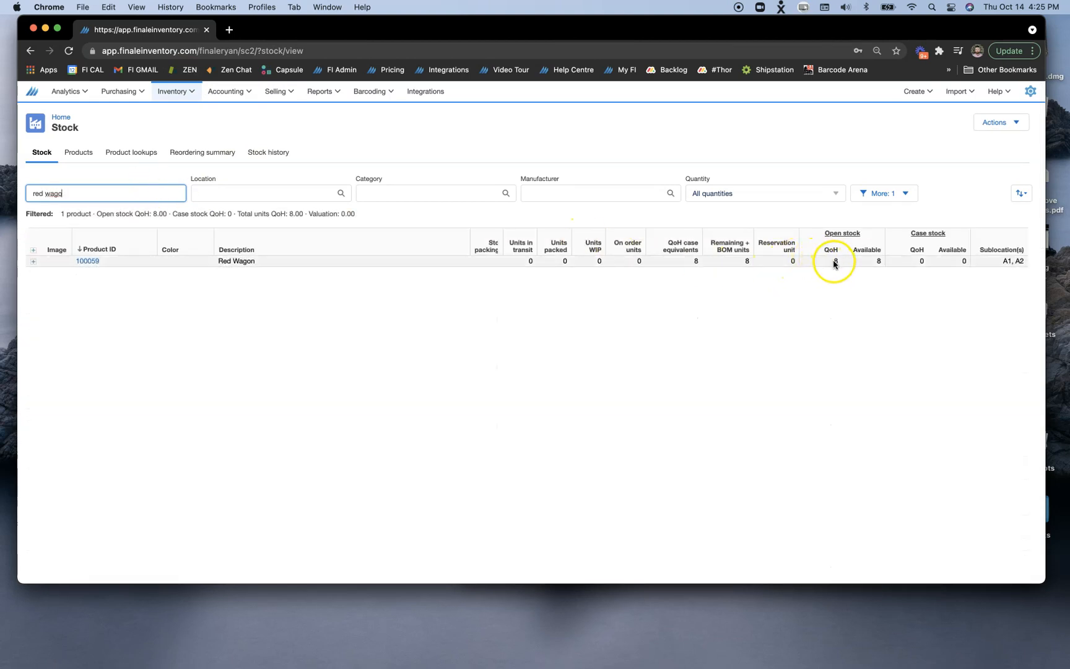
pyautogui.click(32, 262)
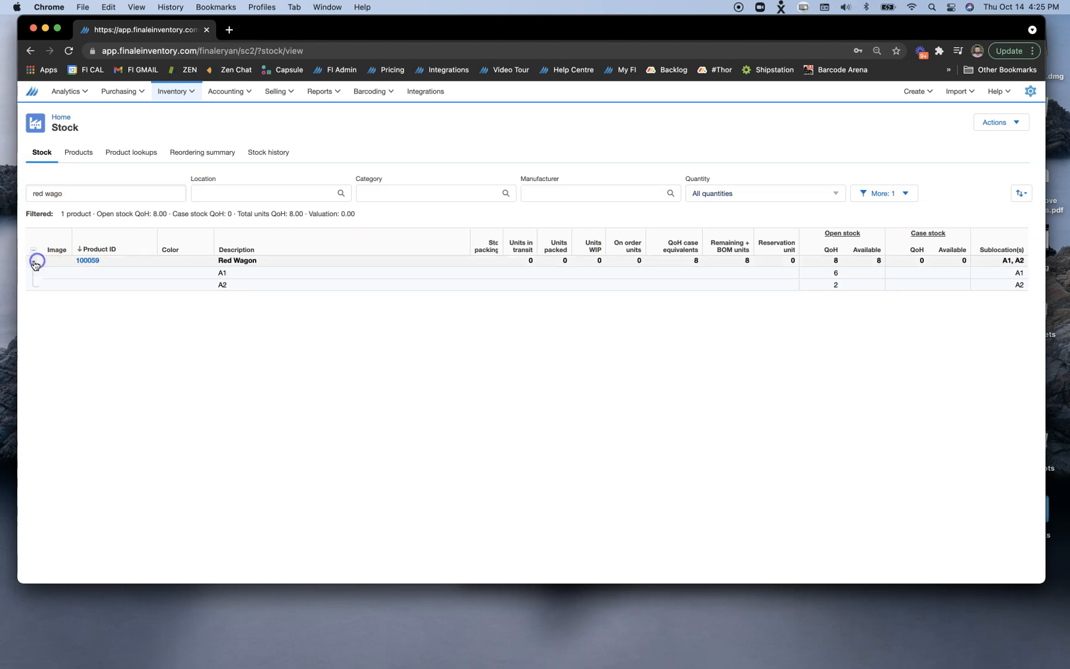
pyautogui.moveTo(340, 328)
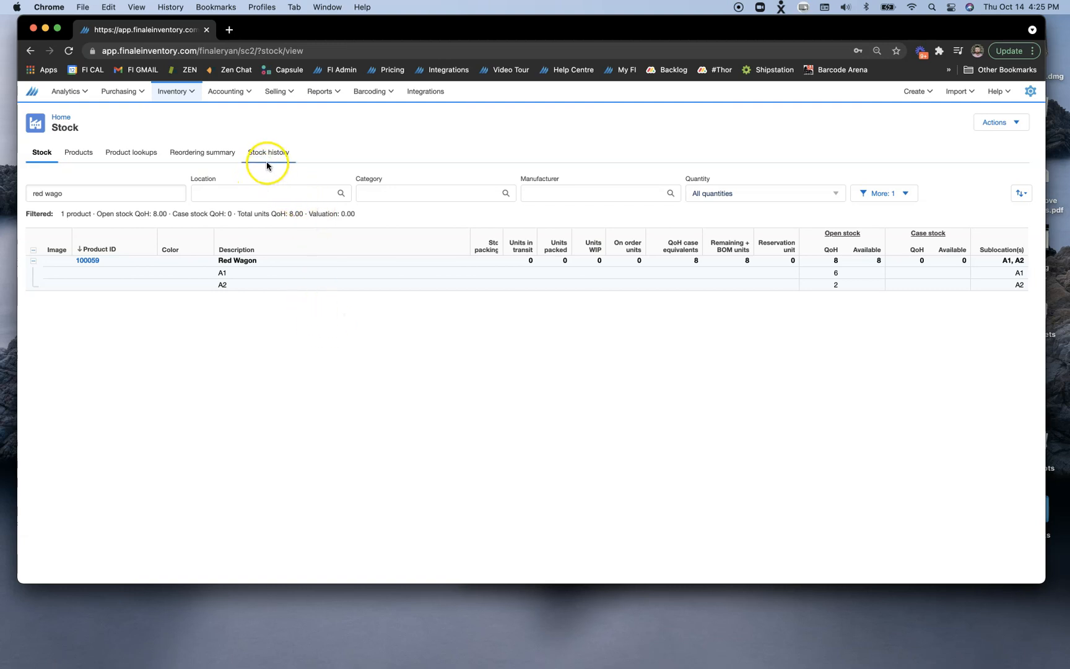
# Step: Filter the stock history to product 100059 Red Wagon using the More filters Product search
pyautogui.click(268, 152)
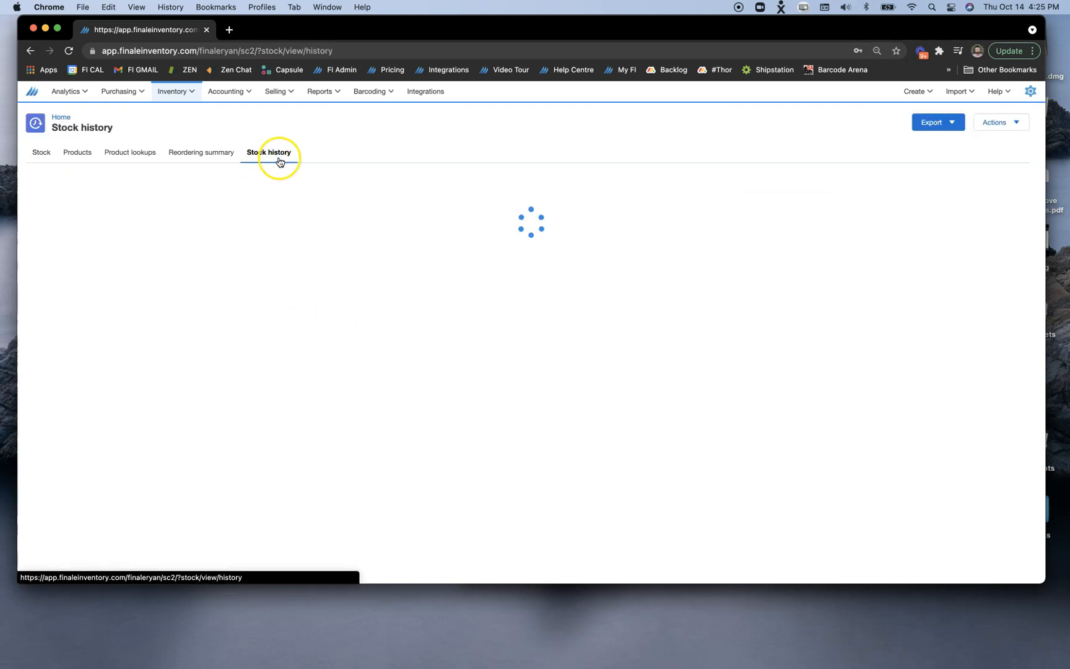
pyautogui.click(268, 152)
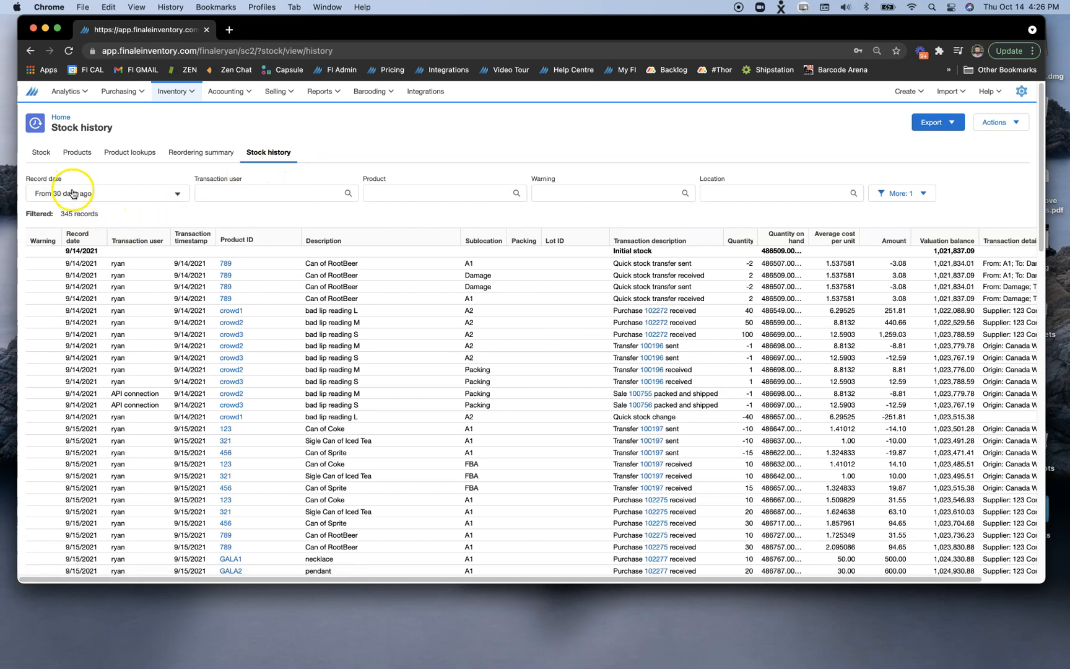
pyautogui.click(107, 193)
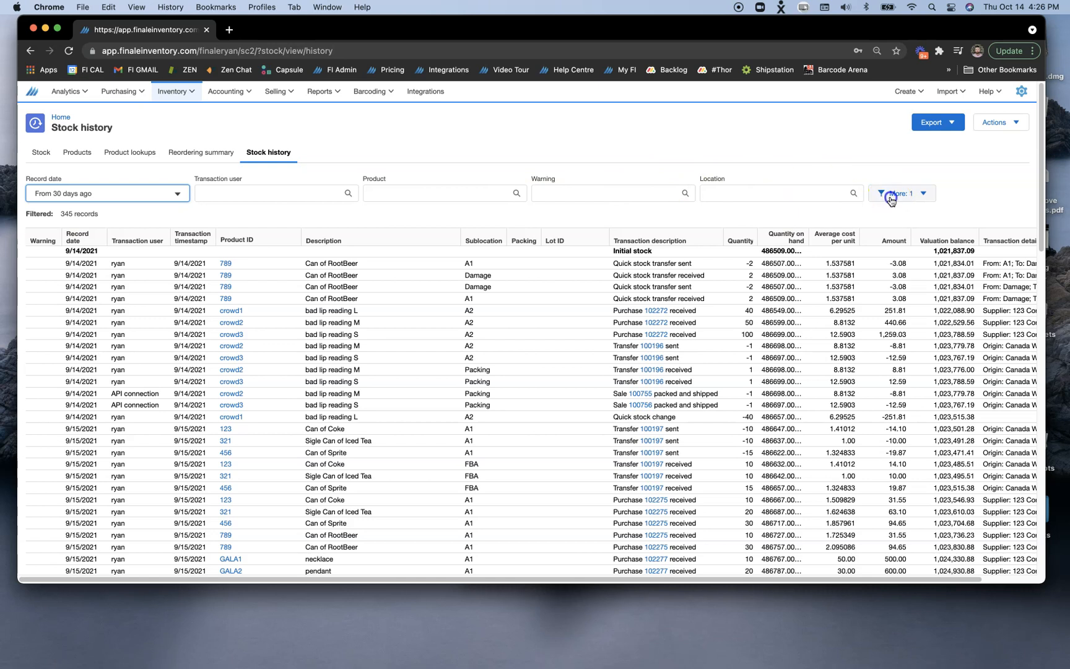
pyautogui.click(898, 193)
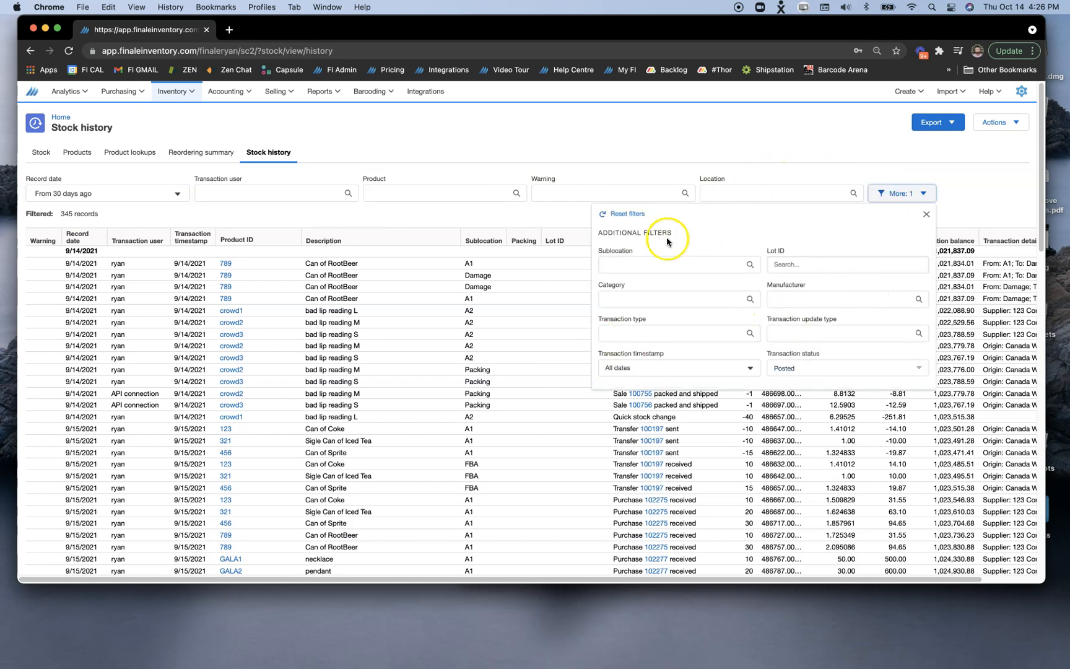
pyautogui.click(440, 193)
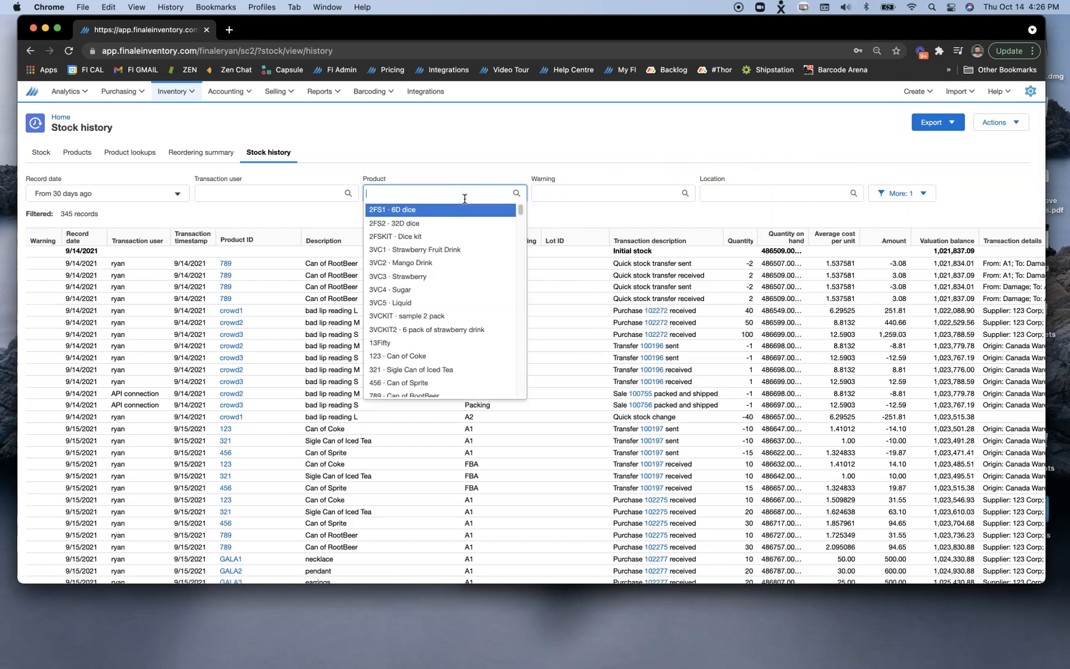
pyautogui.write('red wagon')
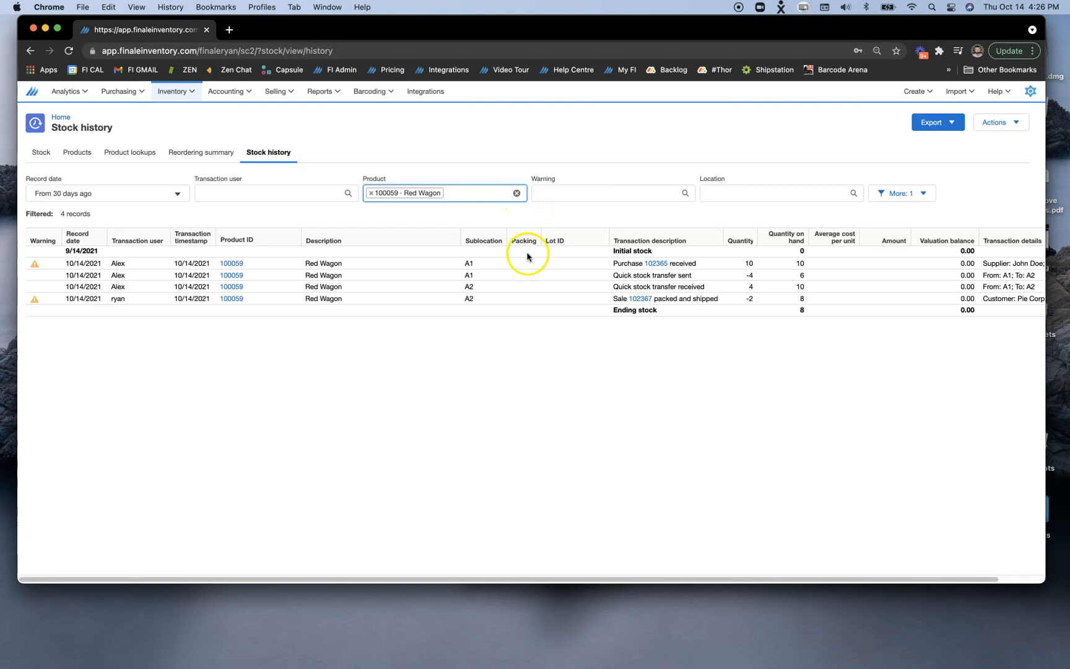
pyautogui.moveTo(542, 351)
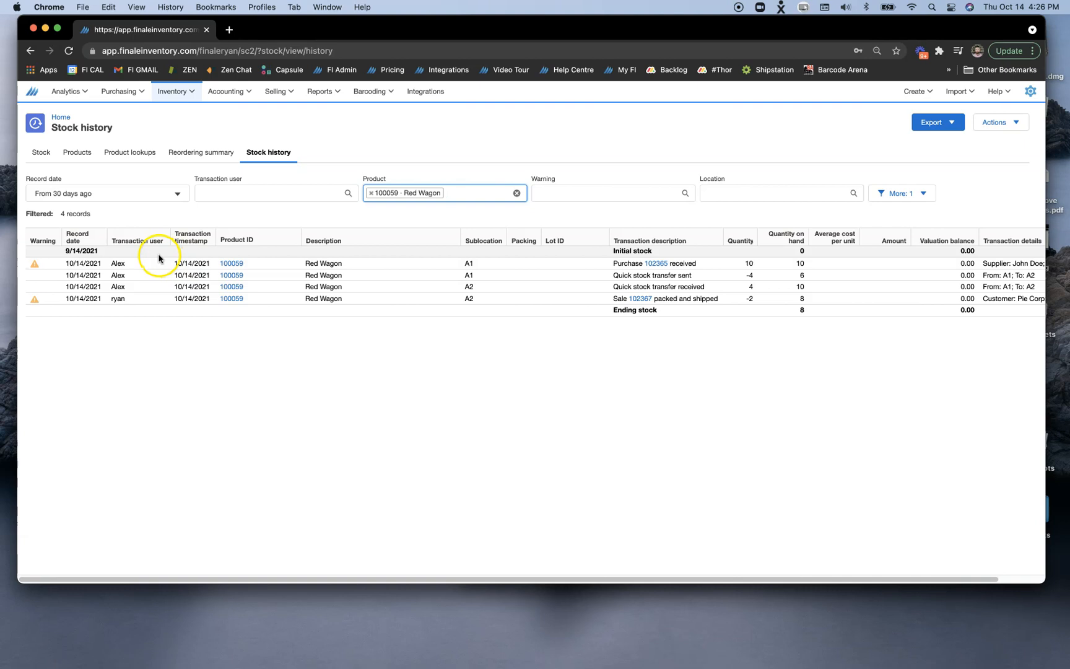
pyautogui.moveTo(139, 277)
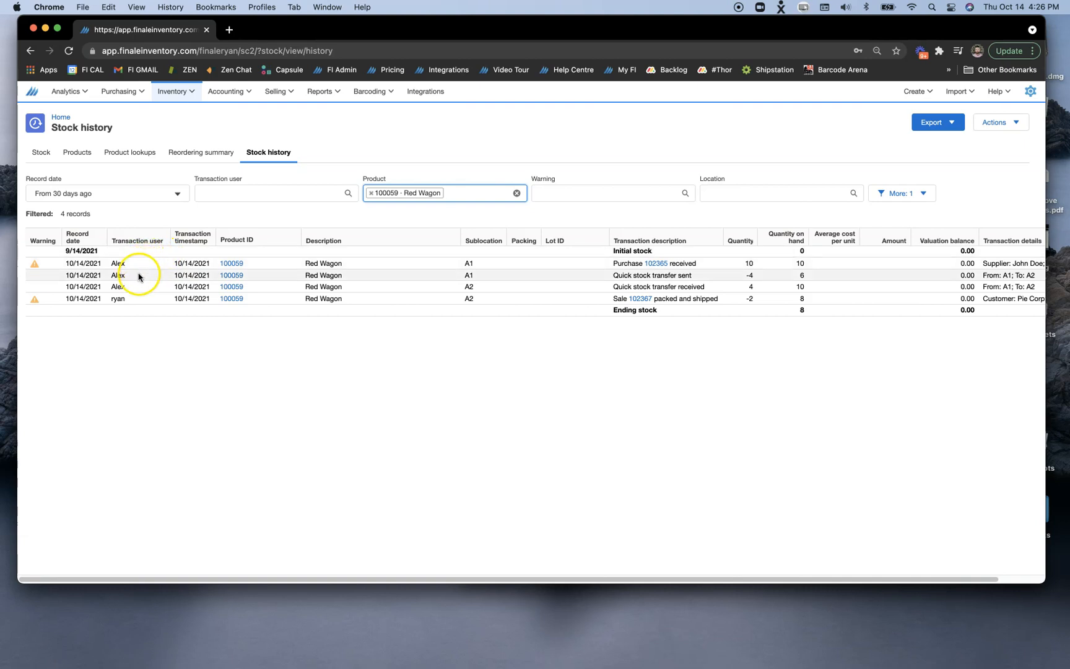
pyautogui.moveTo(145, 278)
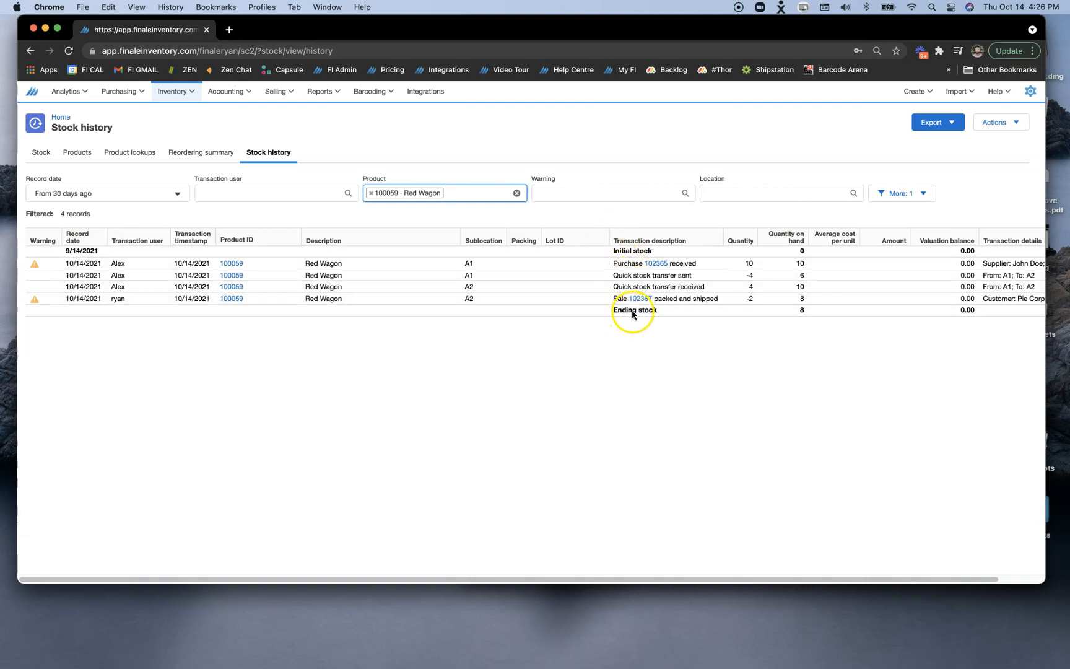
pyautogui.moveTo(380, 286)
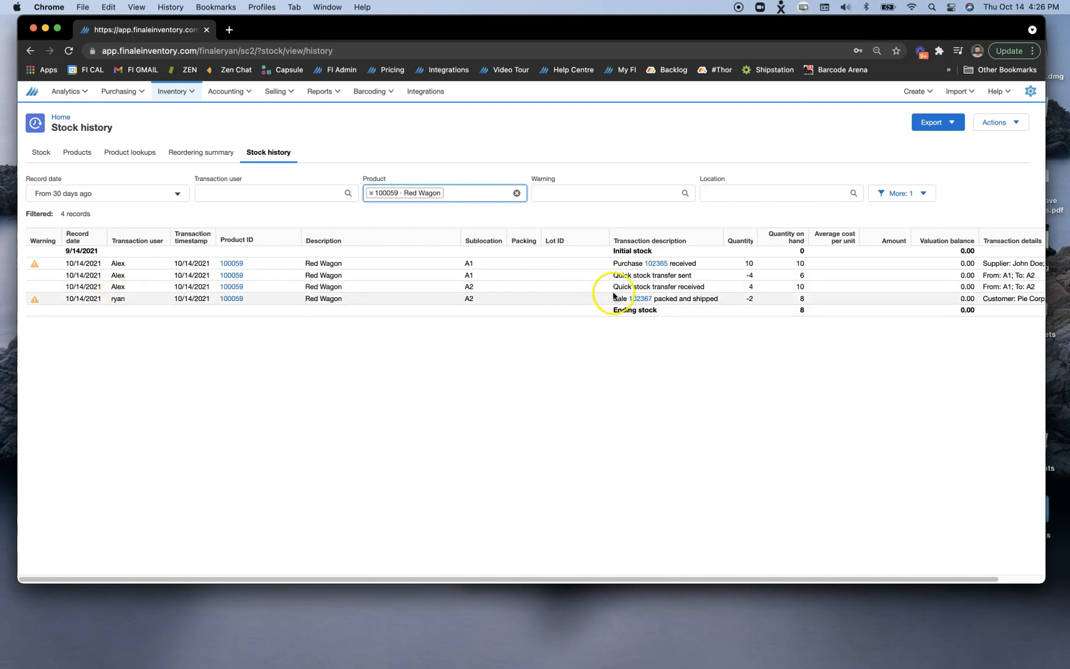
pyautogui.moveTo(624, 301)
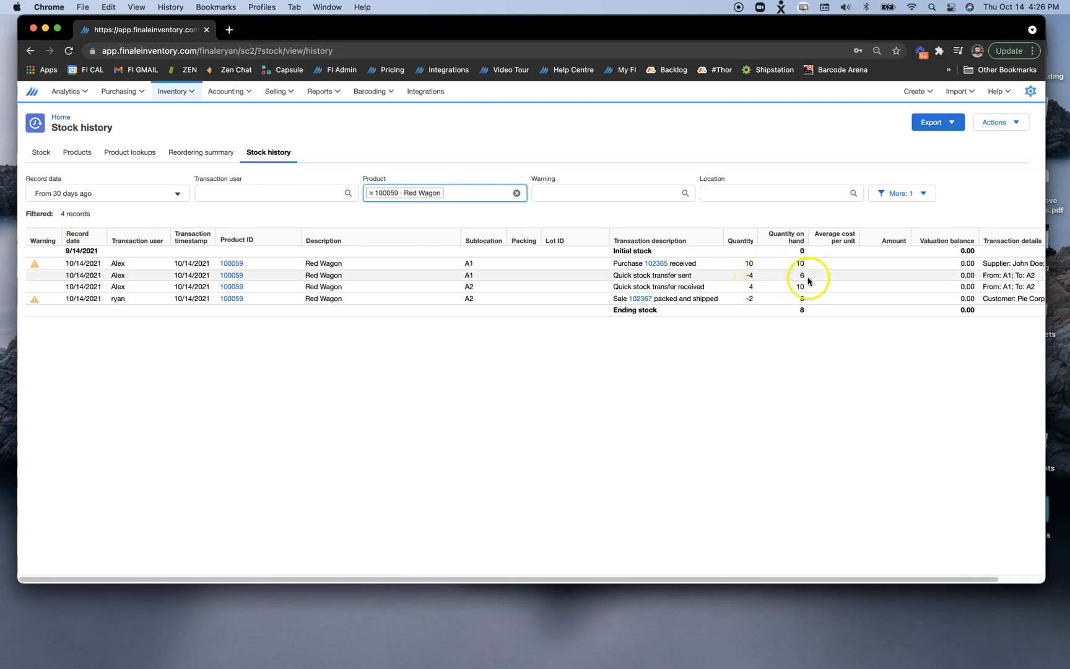
pyautogui.moveTo(750, 287)
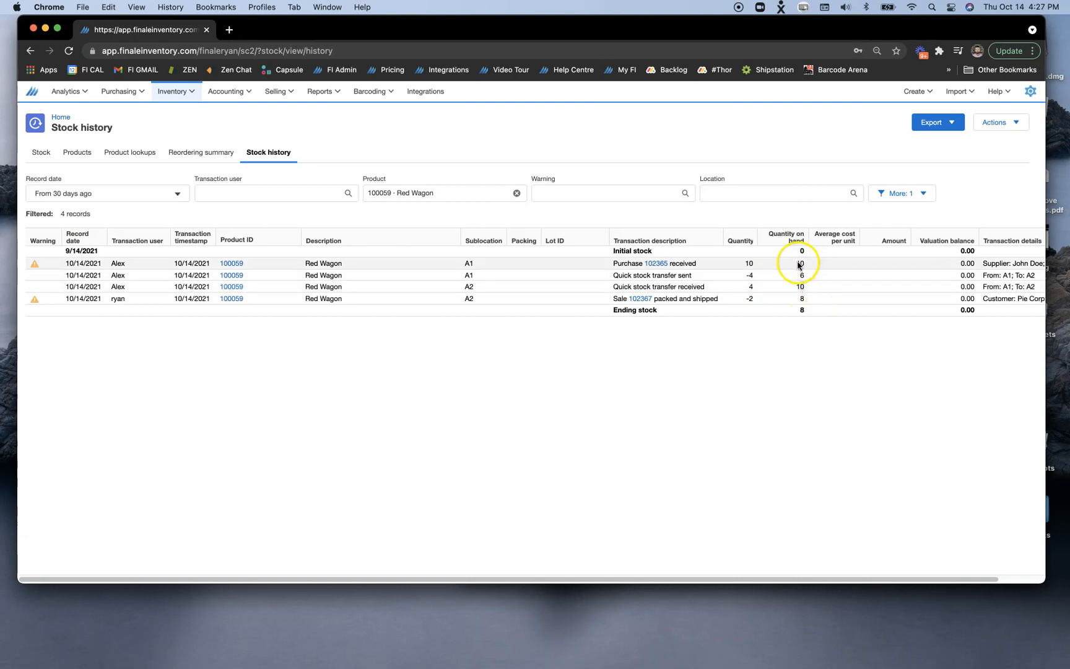
pyautogui.moveTo(755, 302)
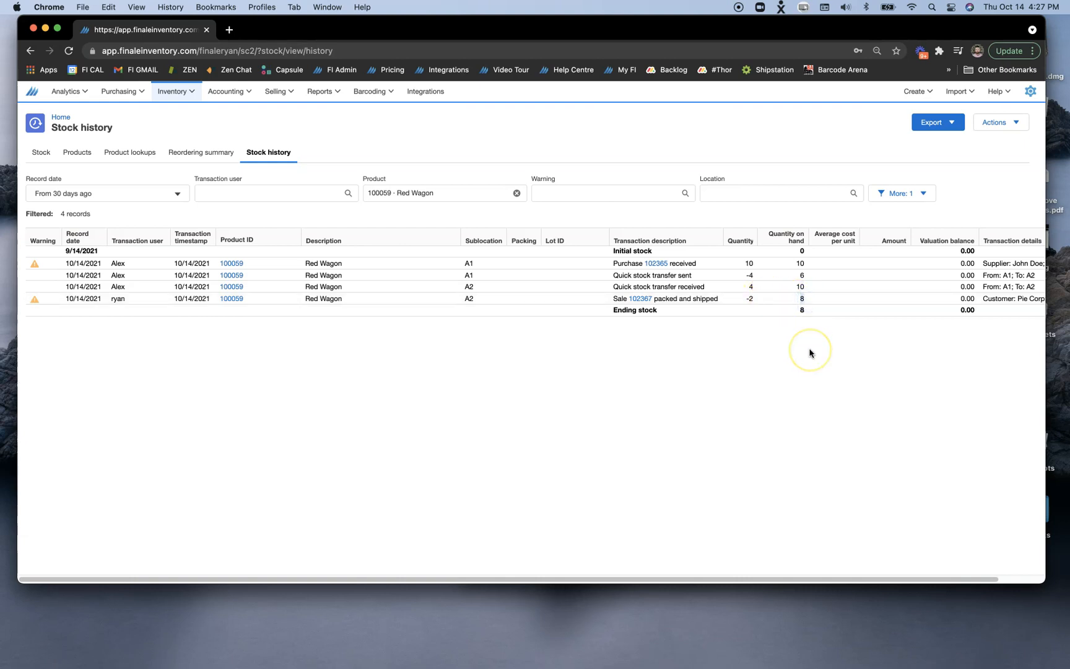
pyautogui.moveTo(807, 350)
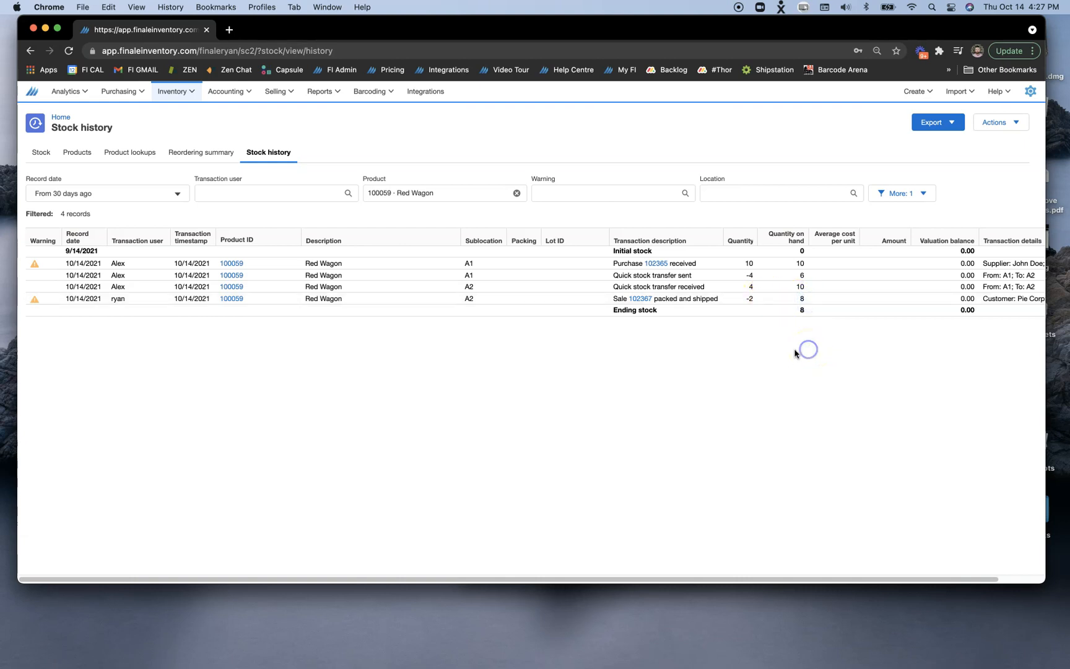